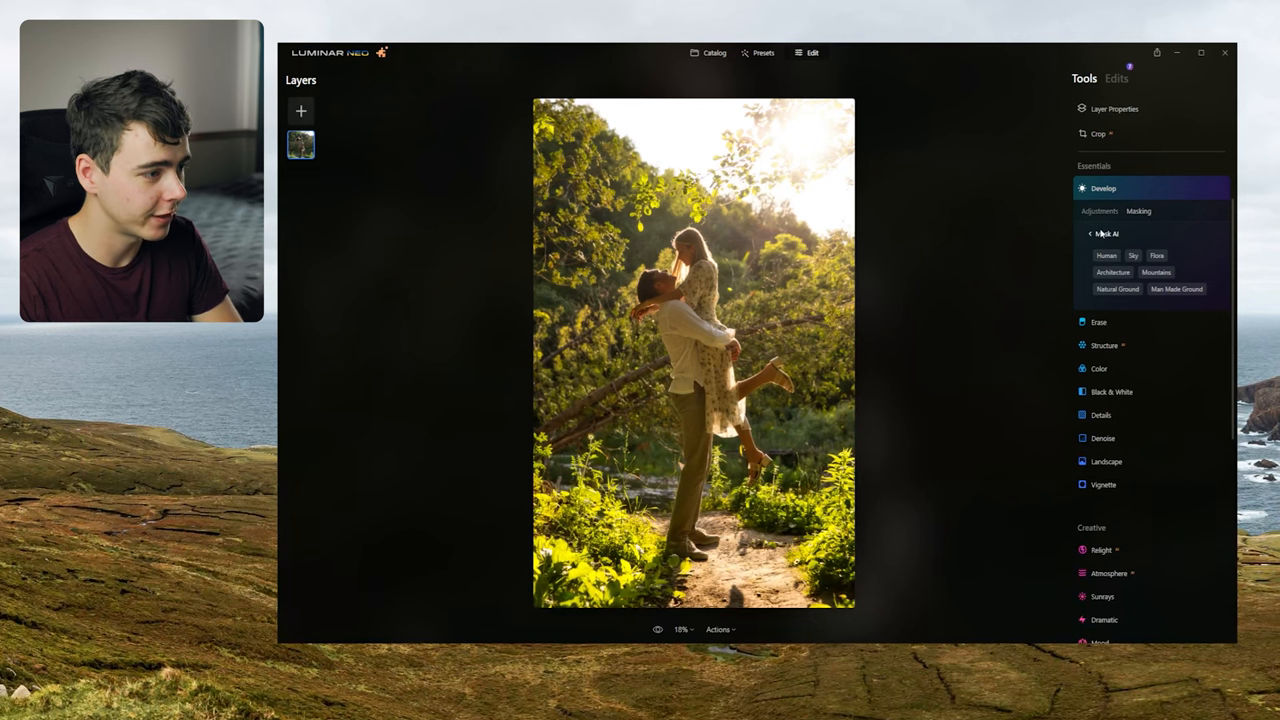
# Bring the misty mountain photo into the editor and expand the Erase tool
pyautogui.click(708, 53)
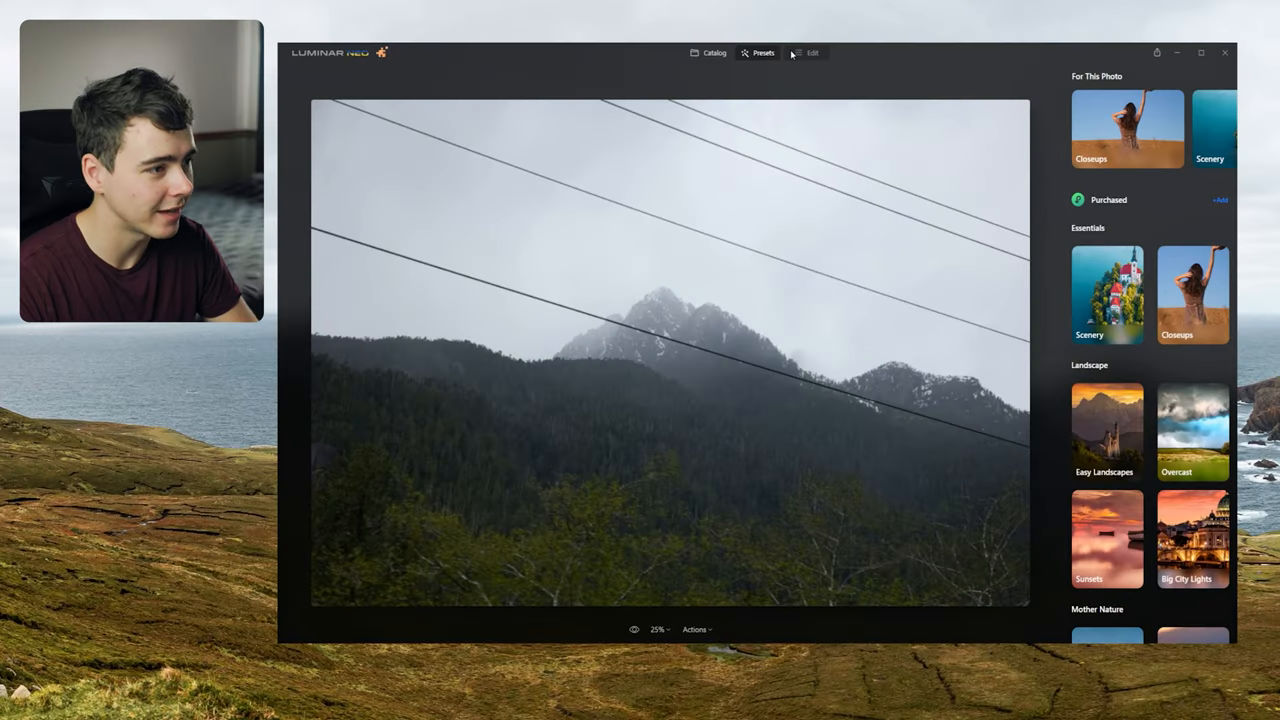
pyautogui.click(812, 53)
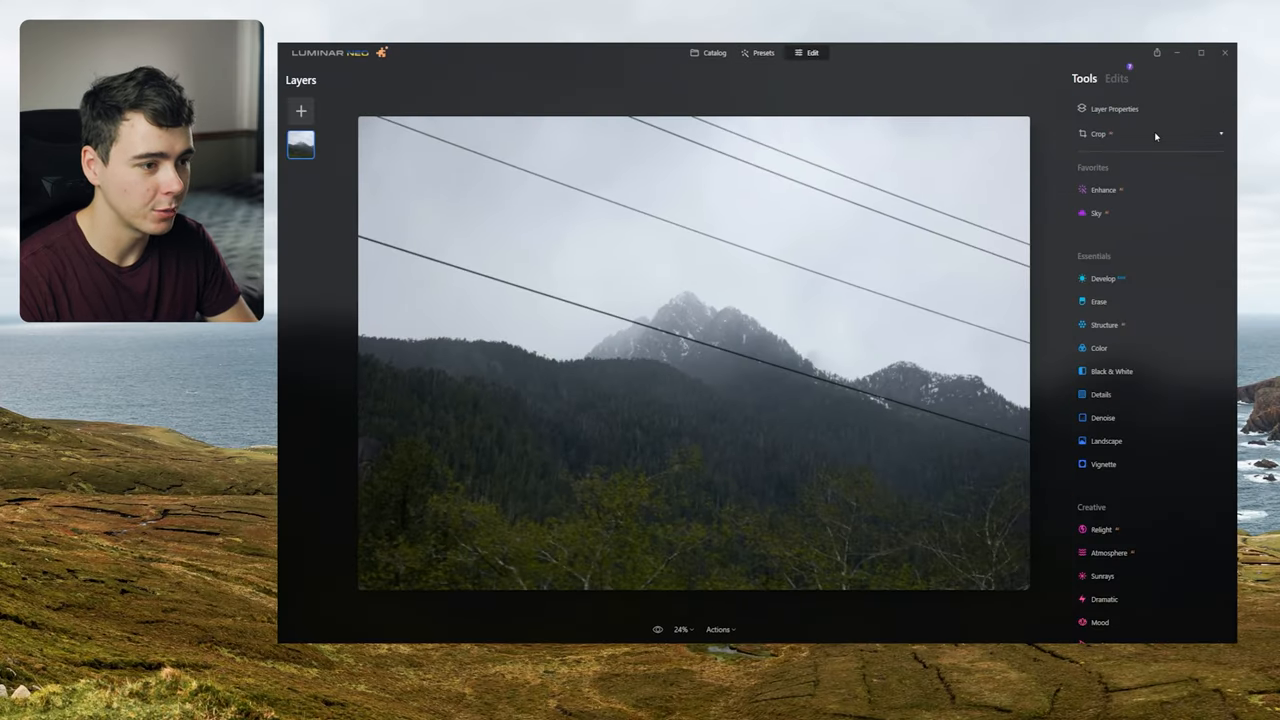
pyautogui.click(1098, 301)
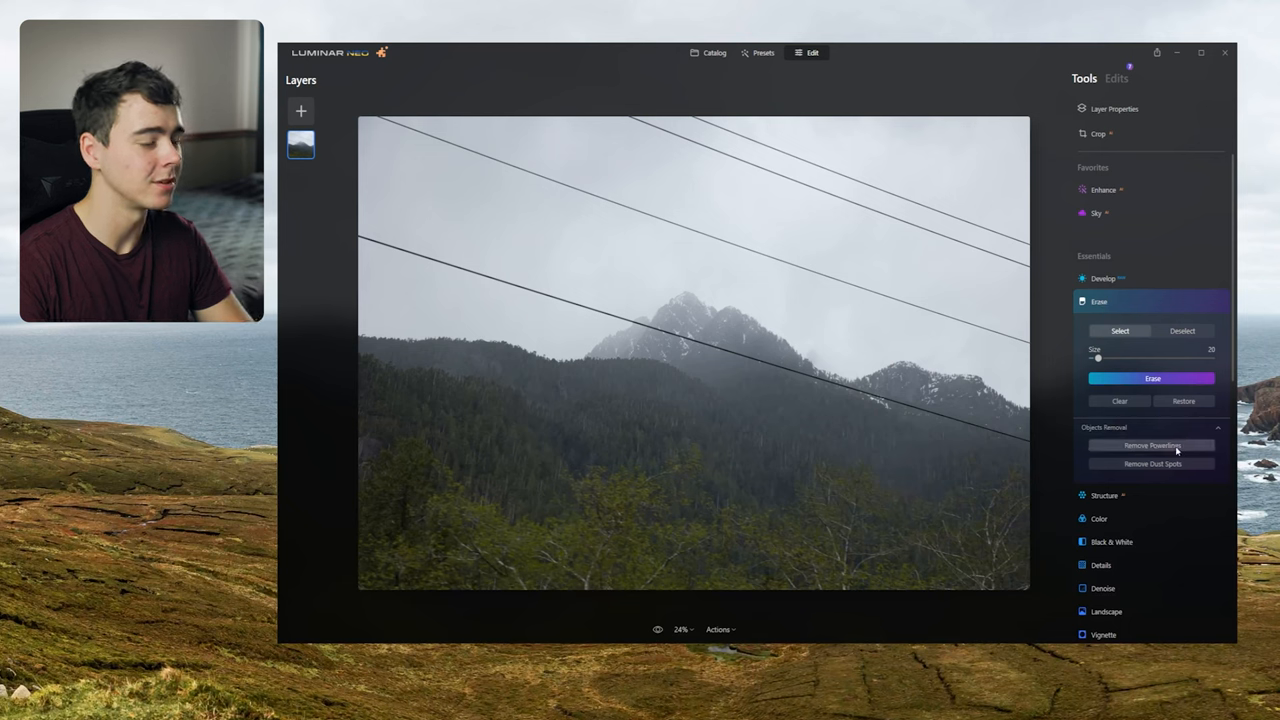
# Run Remove Powerlines to clear the power lines from the sky
pyautogui.click(1151, 445)
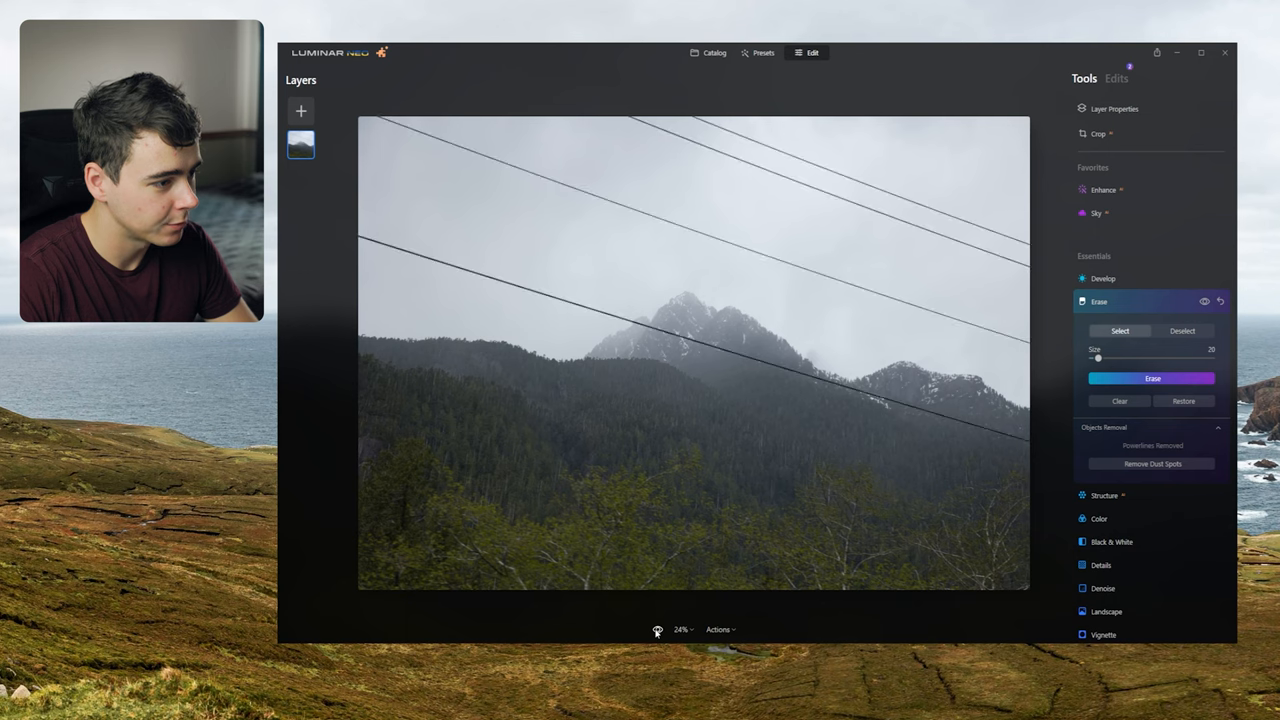
pyautogui.click(1152, 445)
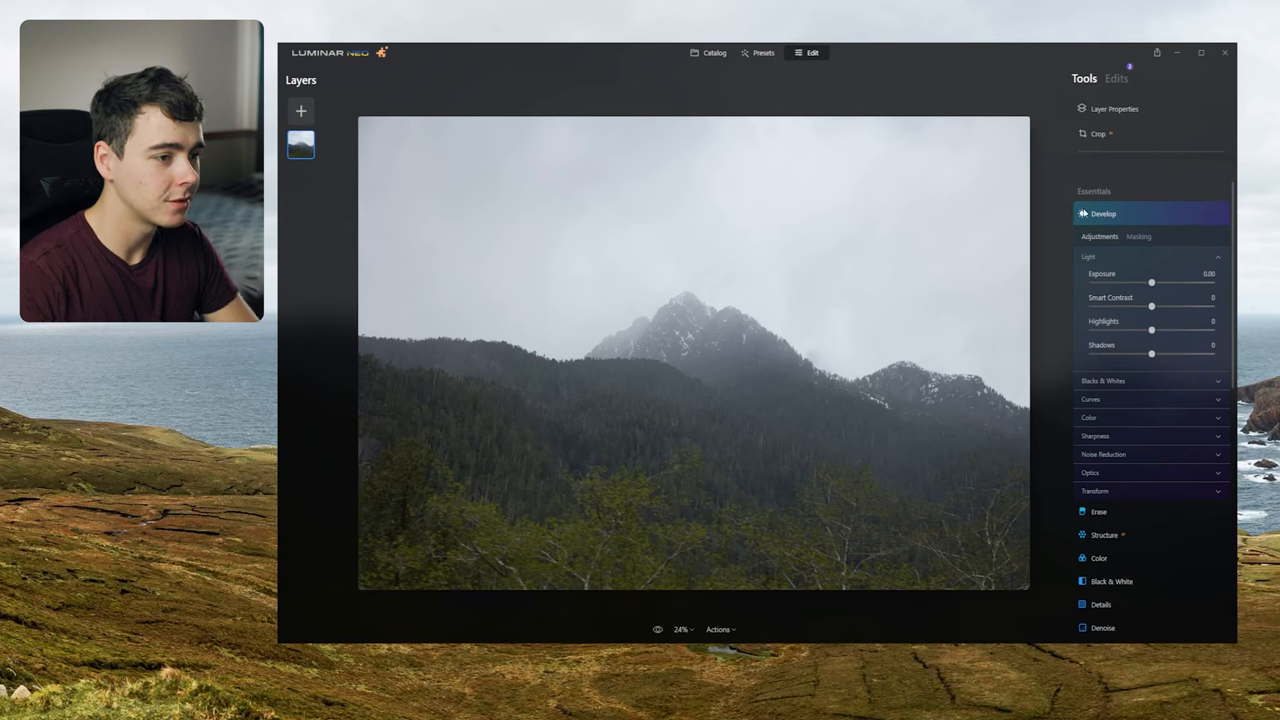
# Lower Exposure to -0.13 and nudge Smart Contrast up
pyautogui.moveTo(1151, 283); pyautogui.dragTo(1149, 283)
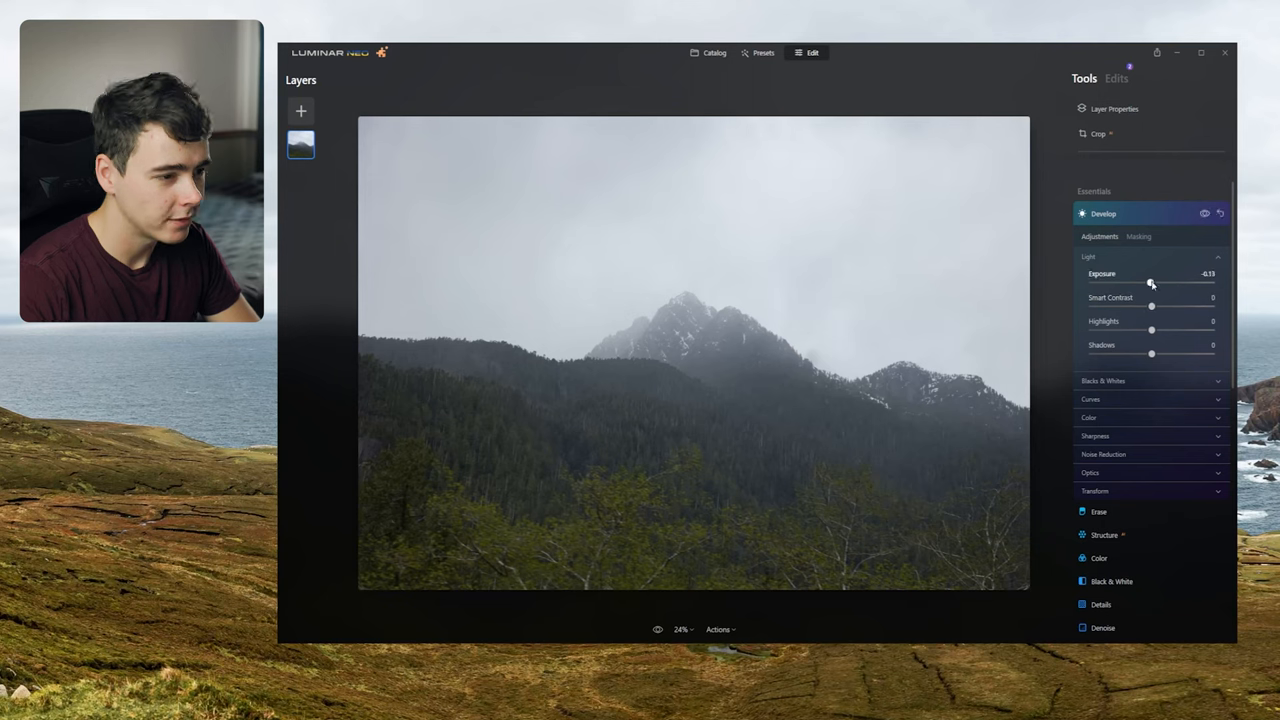
pyautogui.moveTo(1152, 308)
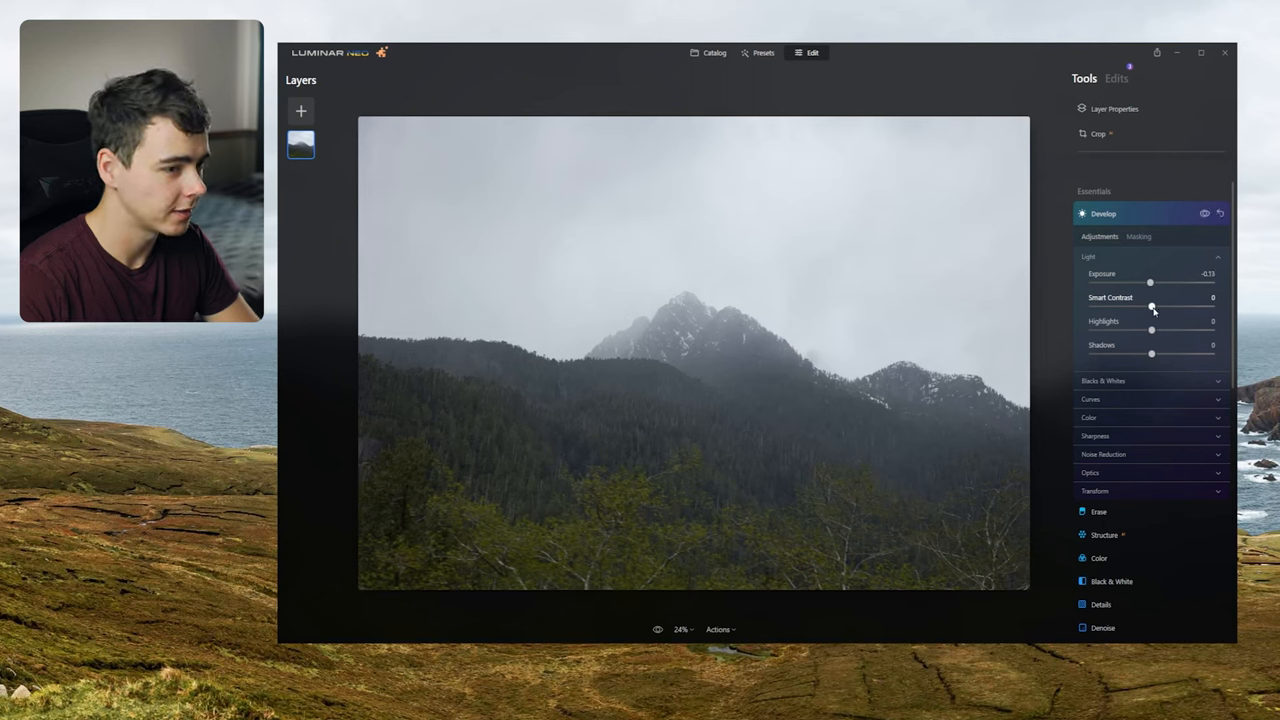
pyautogui.moveTo(1151, 306); pyautogui.dragTo(1170, 306)
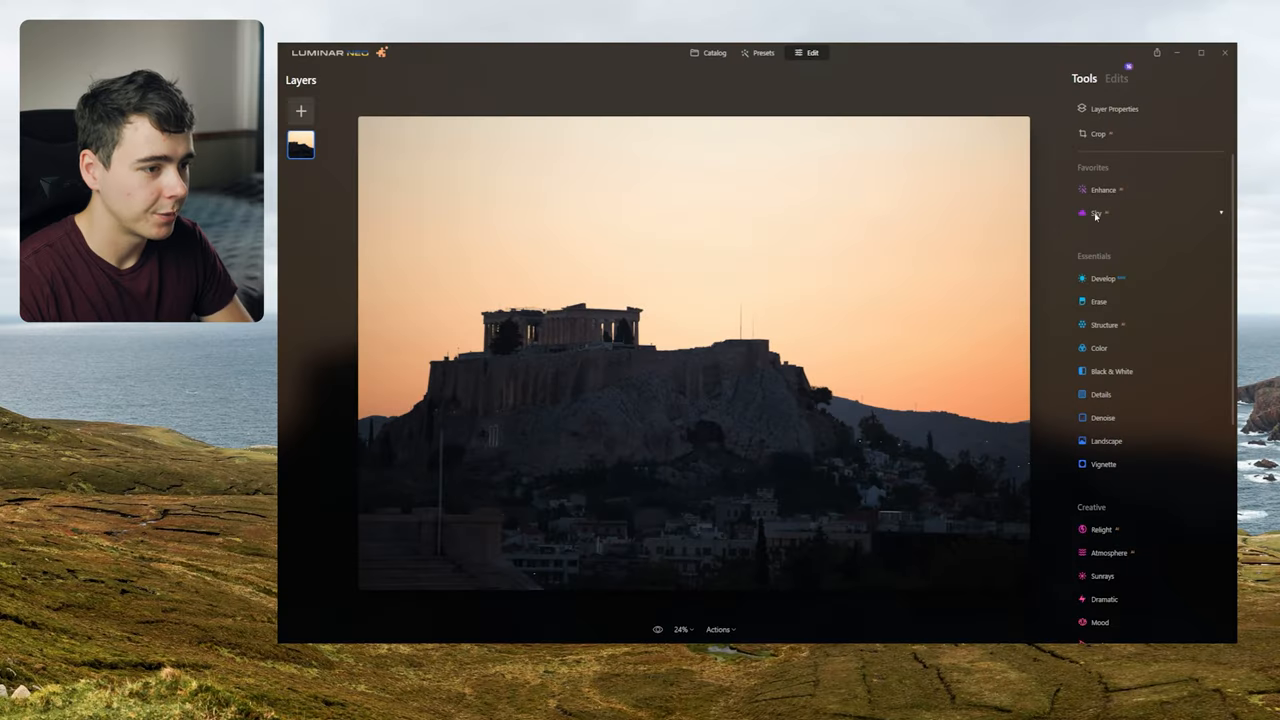
# Try Blue Sky 1, settle on Dramatic Sunset 2, and set Horizon Position to -5
pyautogui.click(1097, 212)
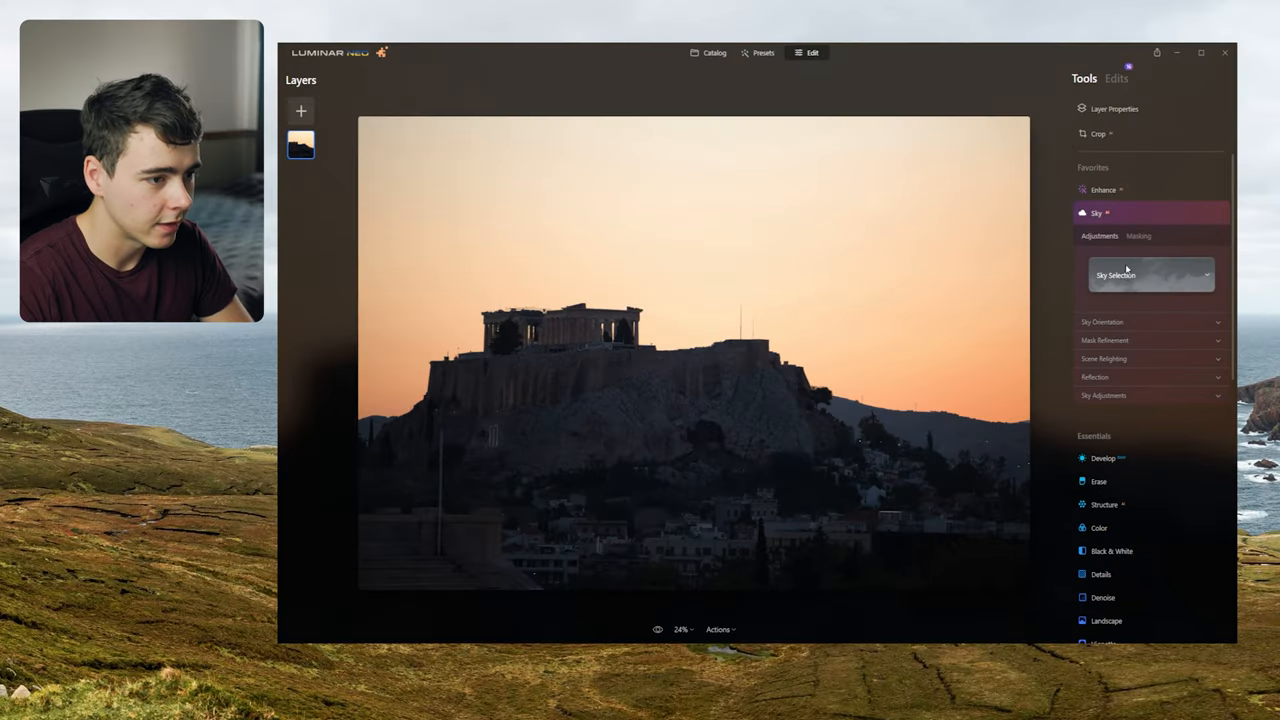
pyautogui.click(1150, 275)
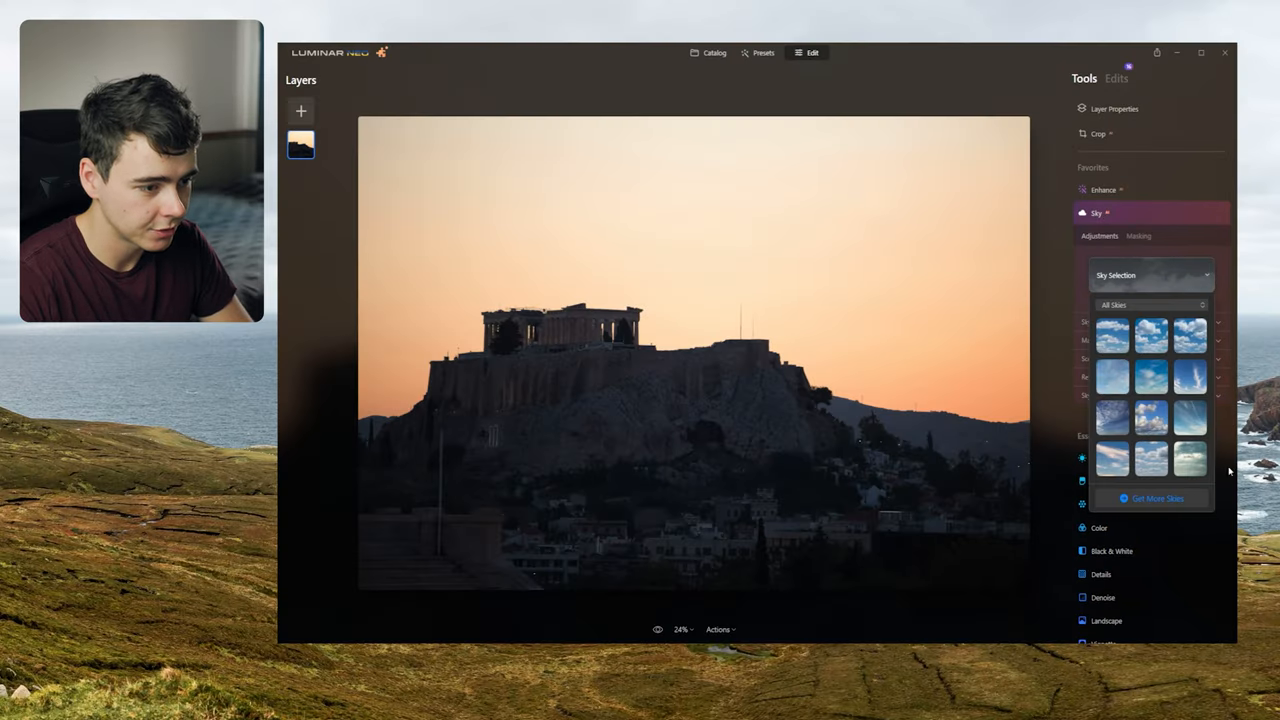
pyautogui.click(1112, 338)
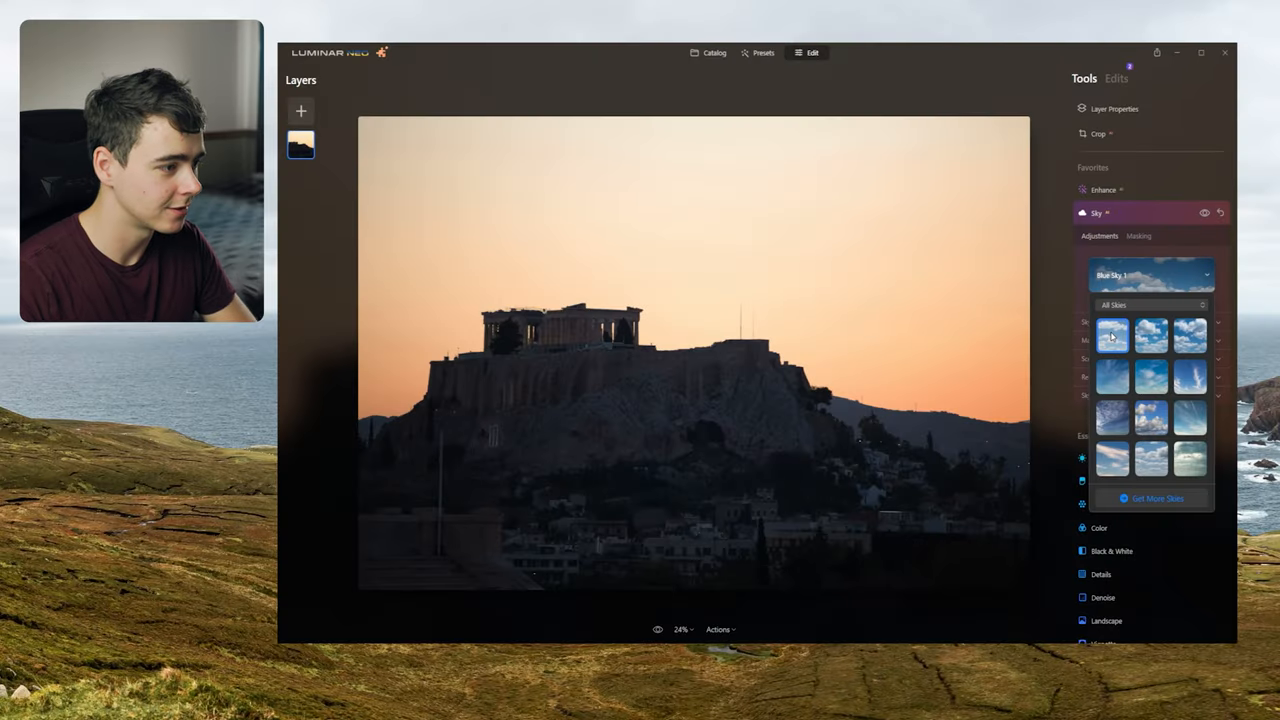
pyautogui.click(1112, 336)
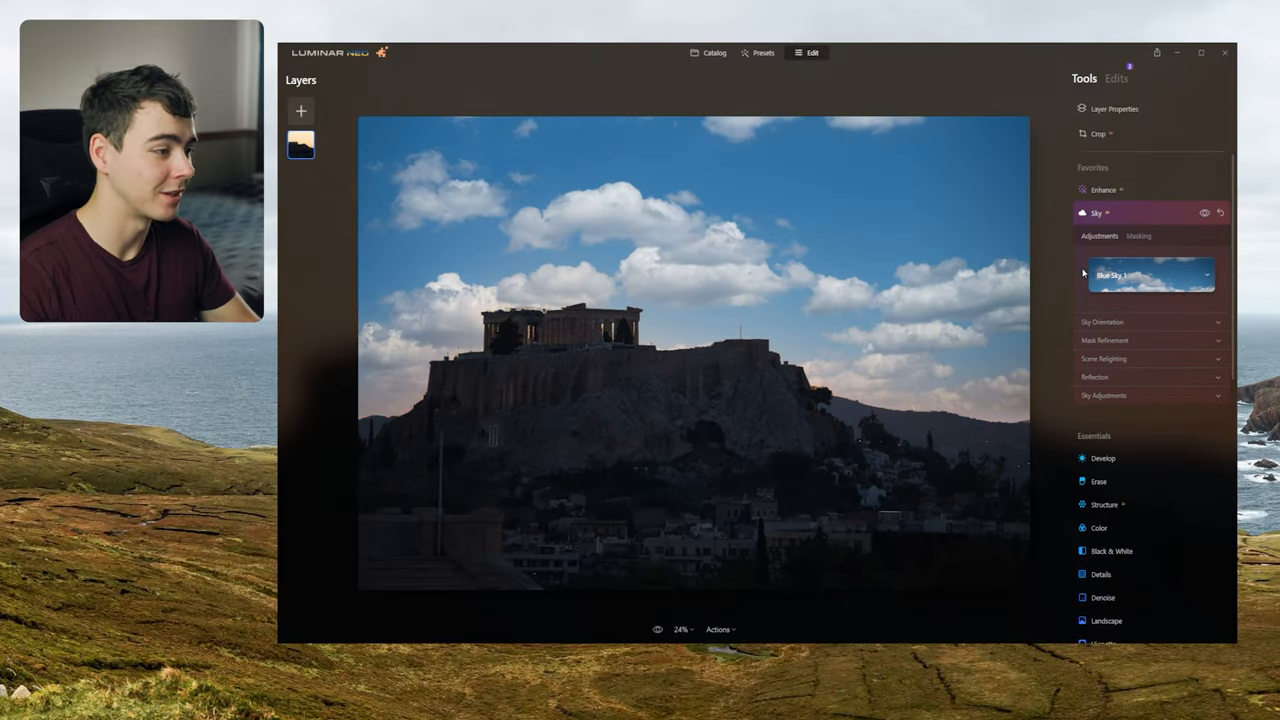
pyautogui.click(1150, 275)
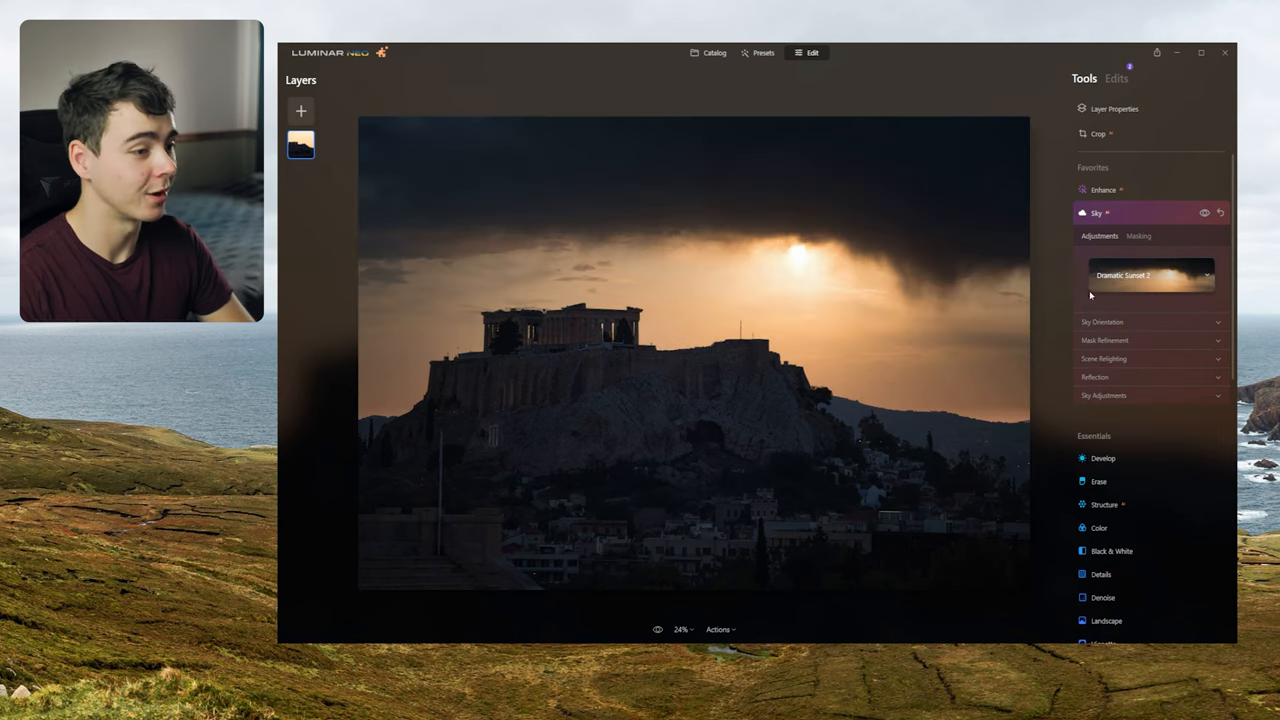
pyautogui.click(1102, 321)
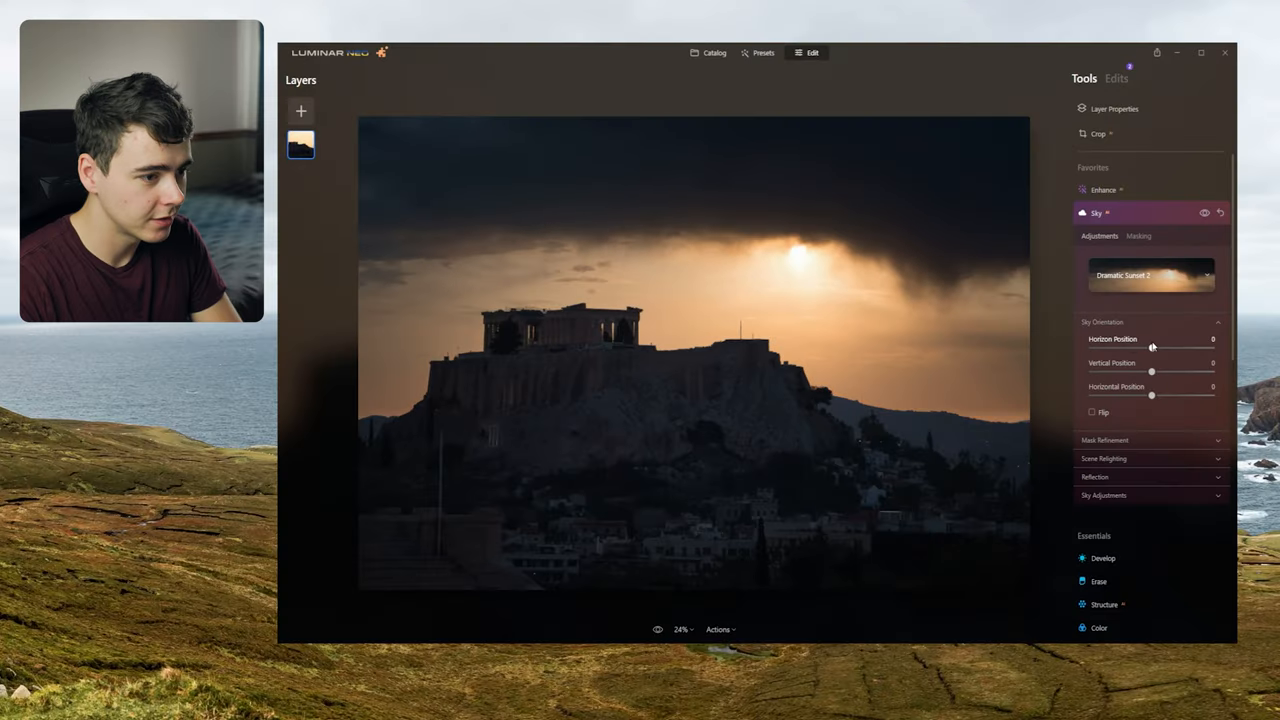
pyautogui.moveTo(1151, 345); pyautogui.dragTo(1148, 345)
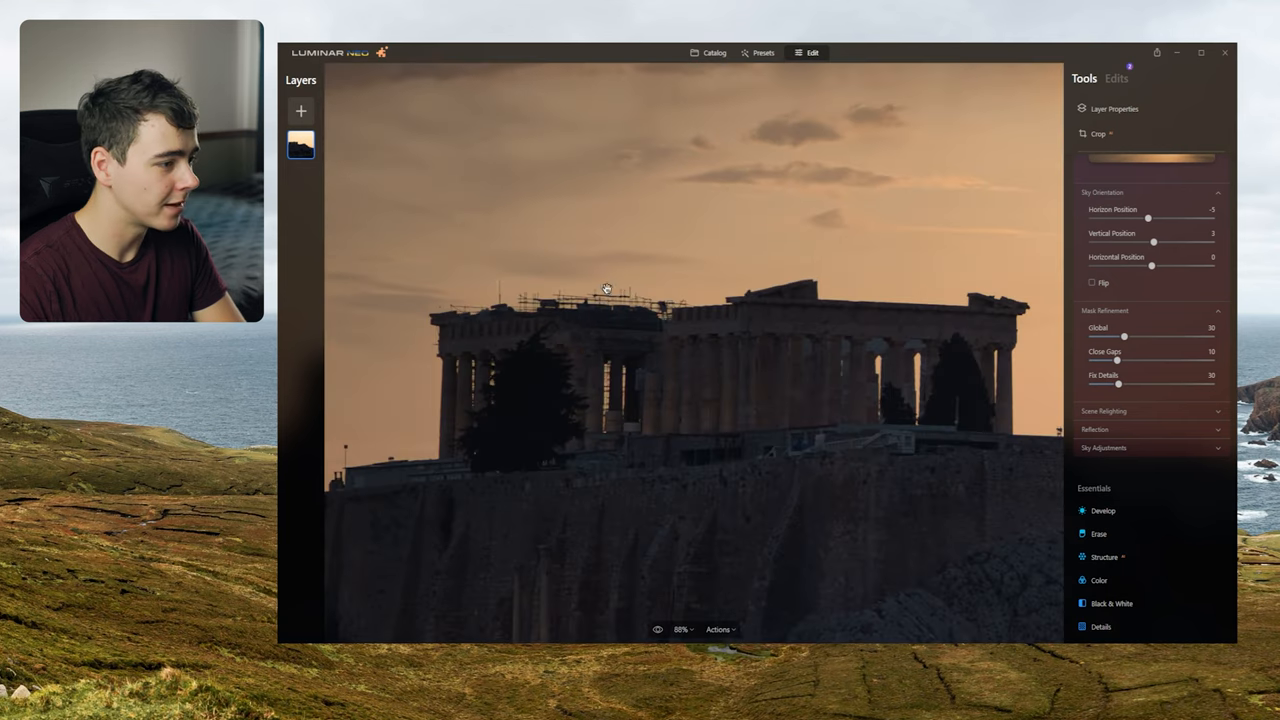
pyautogui.moveTo(550, 299)
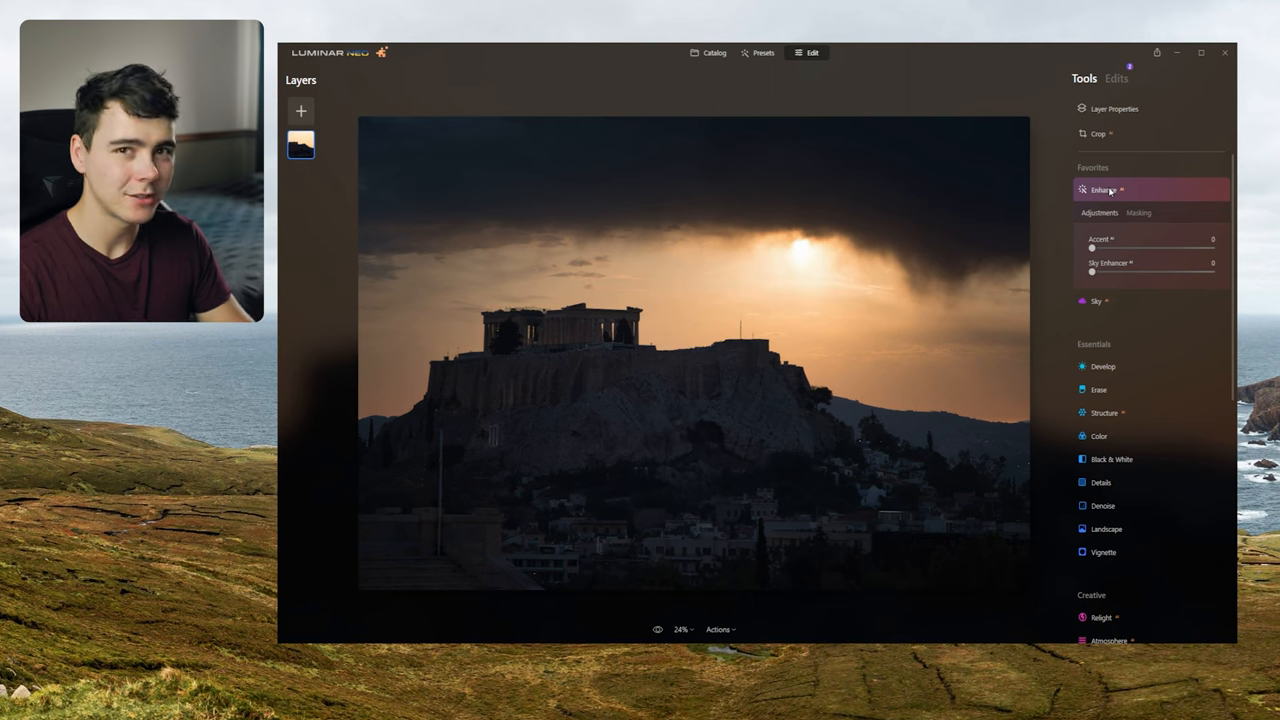
# Push the Enhance Accent slider through 58 and 71 up to 100
pyautogui.moveTo(1092, 249); pyautogui.dragTo(1100, 249)
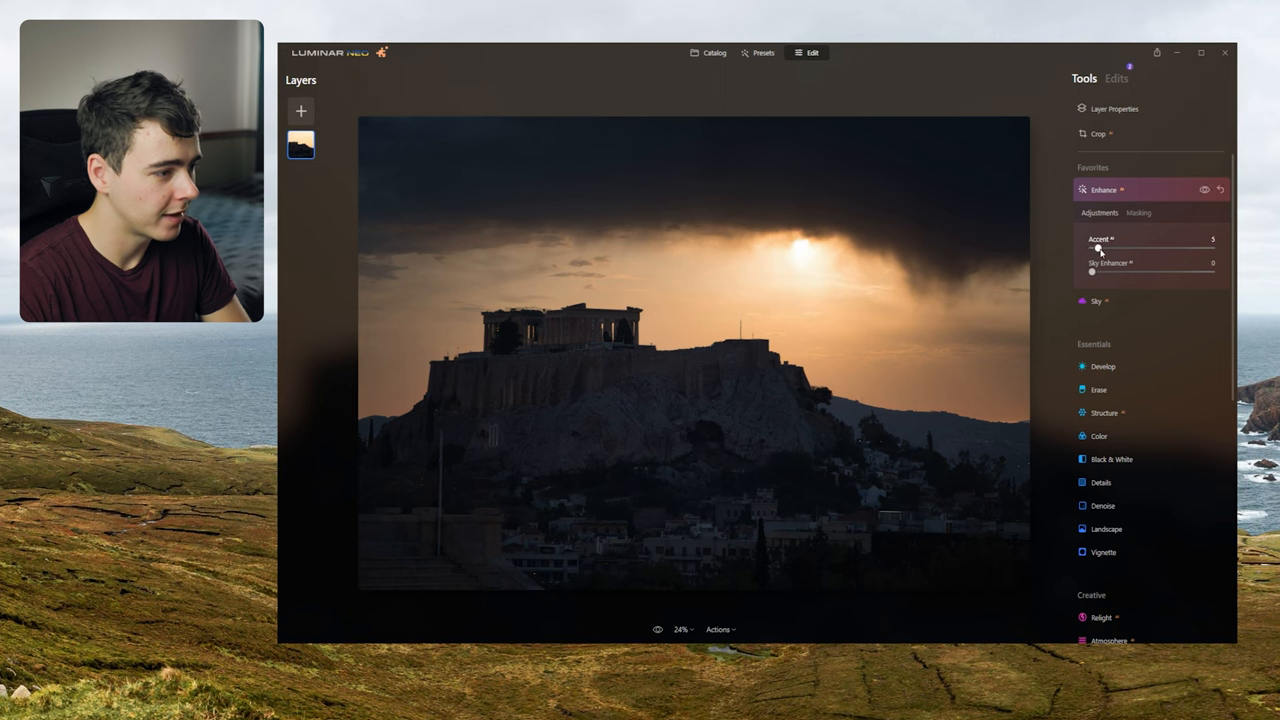
pyautogui.moveTo(1098, 248); pyautogui.dragTo(1161, 248)
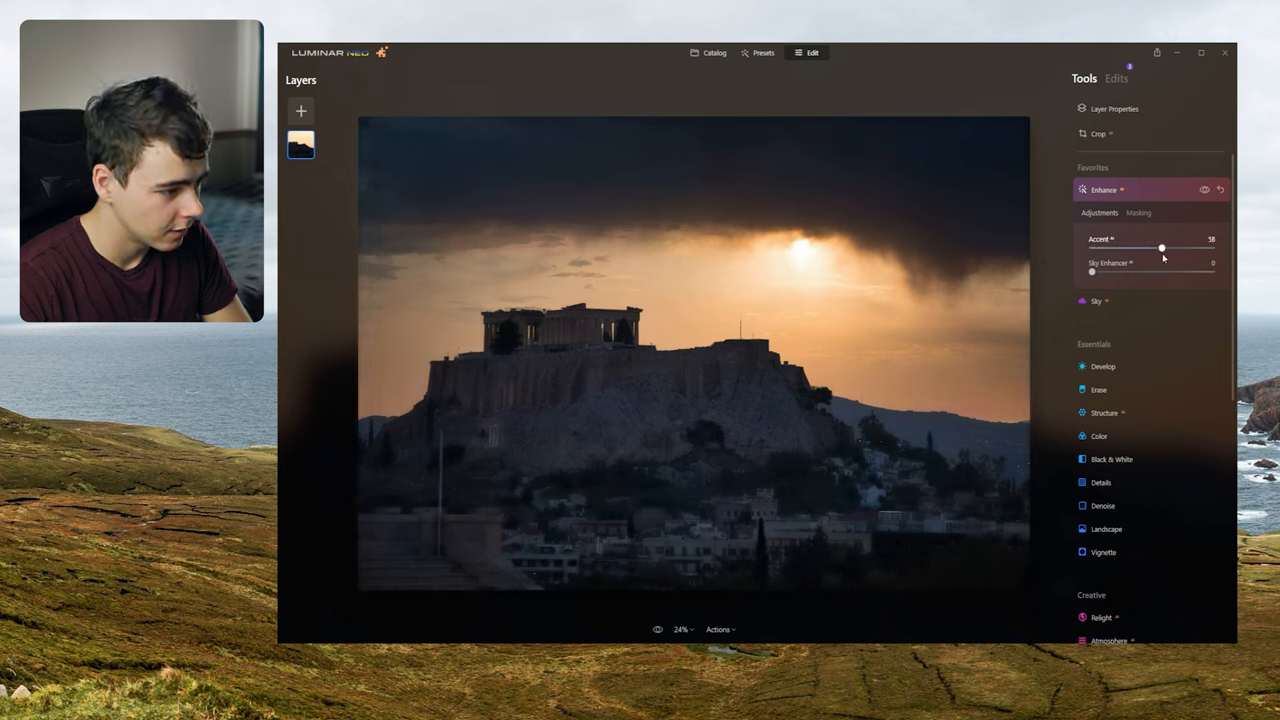
pyautogui.moveTo(1161, 247); pyautogui.dragTo(1176, 247)
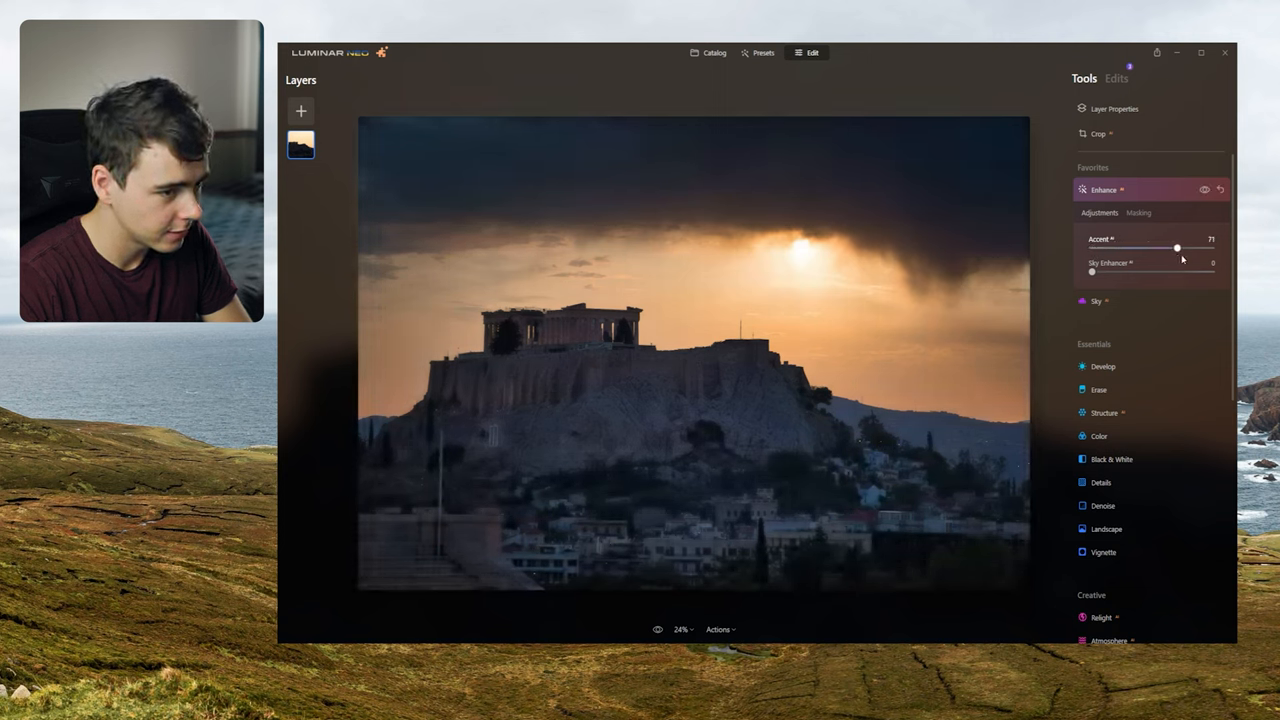
pyautogui.moveTo(1177, 247); pyautogui.dragTo(1212, 247)
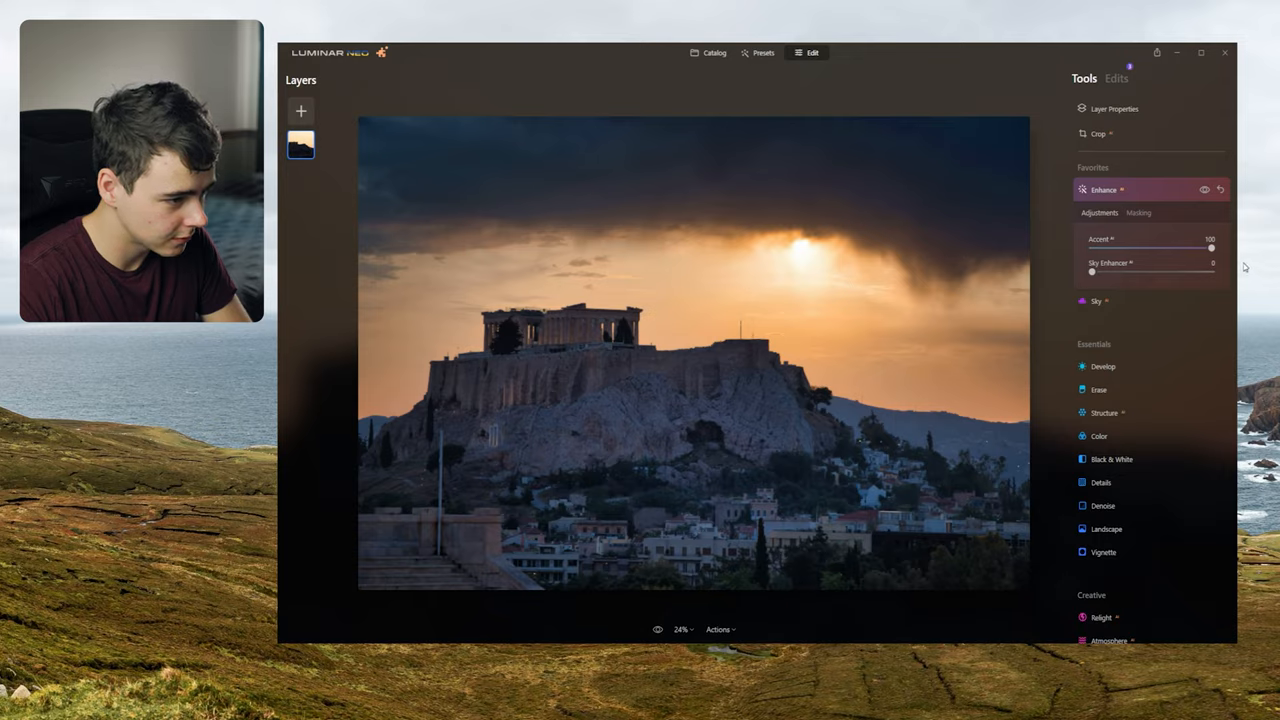
pyautogui.moveTo(1091, 271); pyautogui.dragTo(1211, 271)
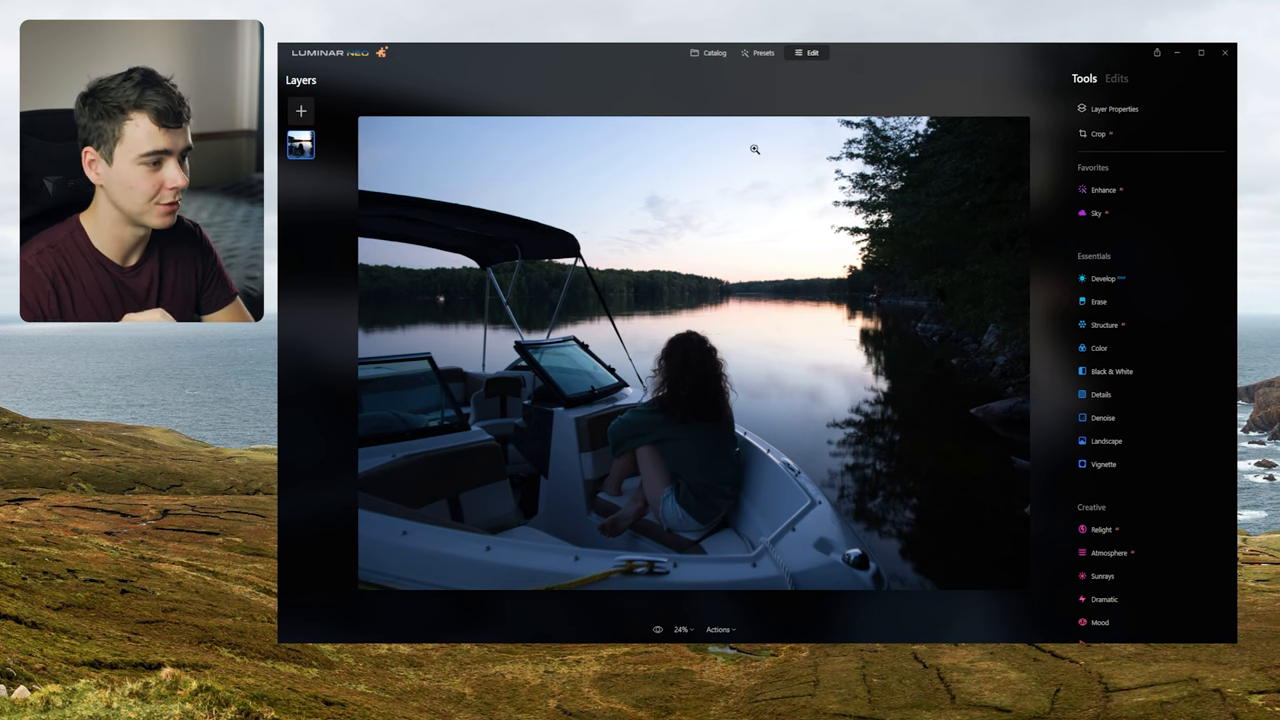
# Apply the Starry Night 2 sky and toggle the eye icon to compare with the original
pyautogui.click(1096, 213)
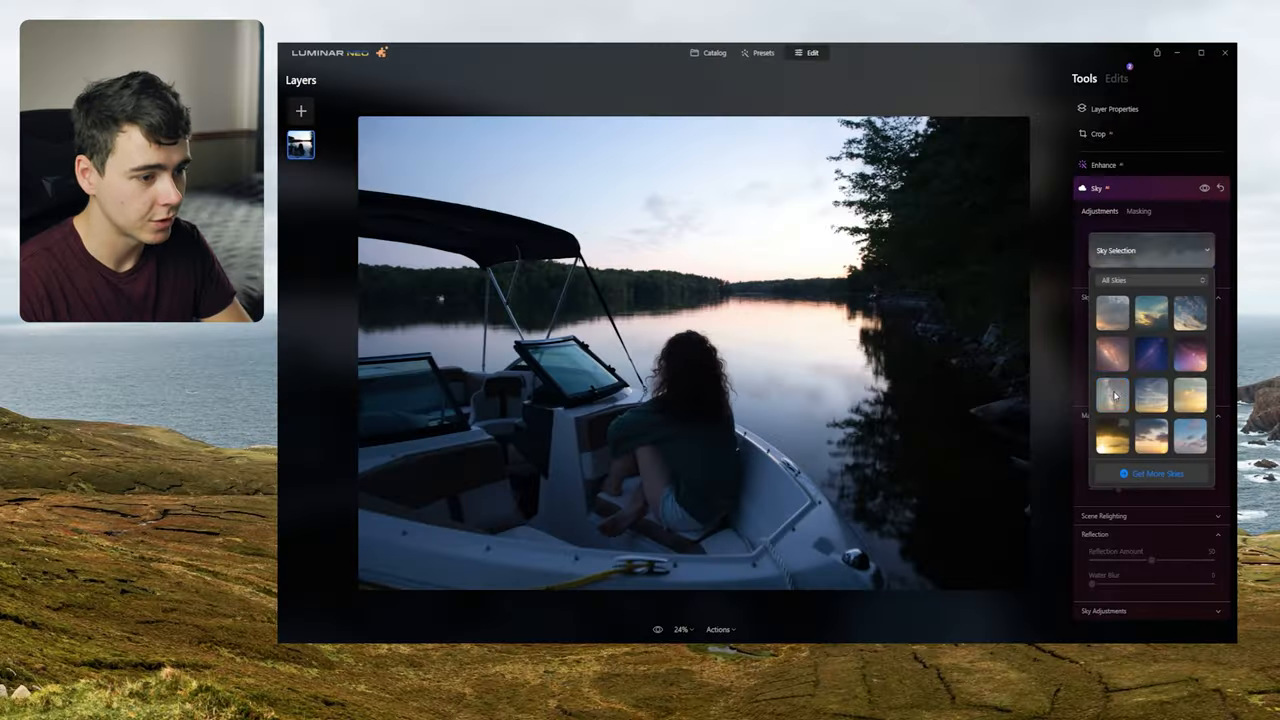
pyautogui.click(1112, 395)
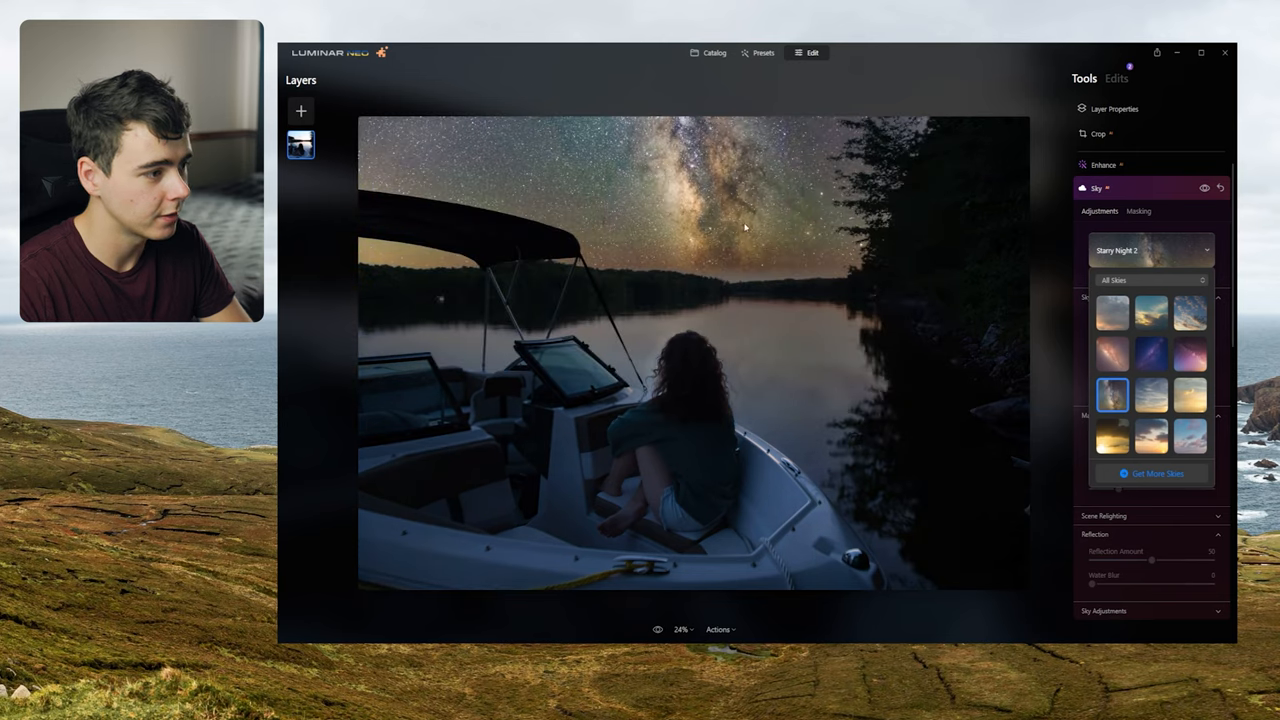
pyautogui.click(1150, 250)
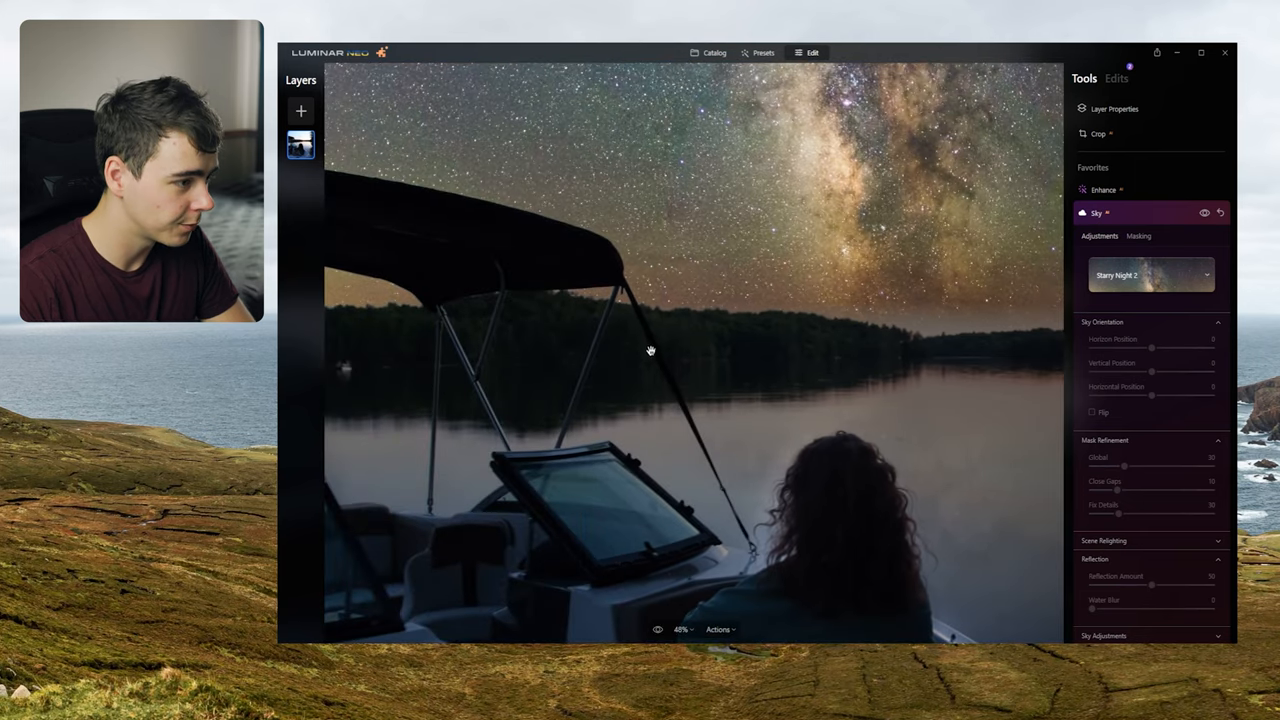
pyautogui.click(658, 629)
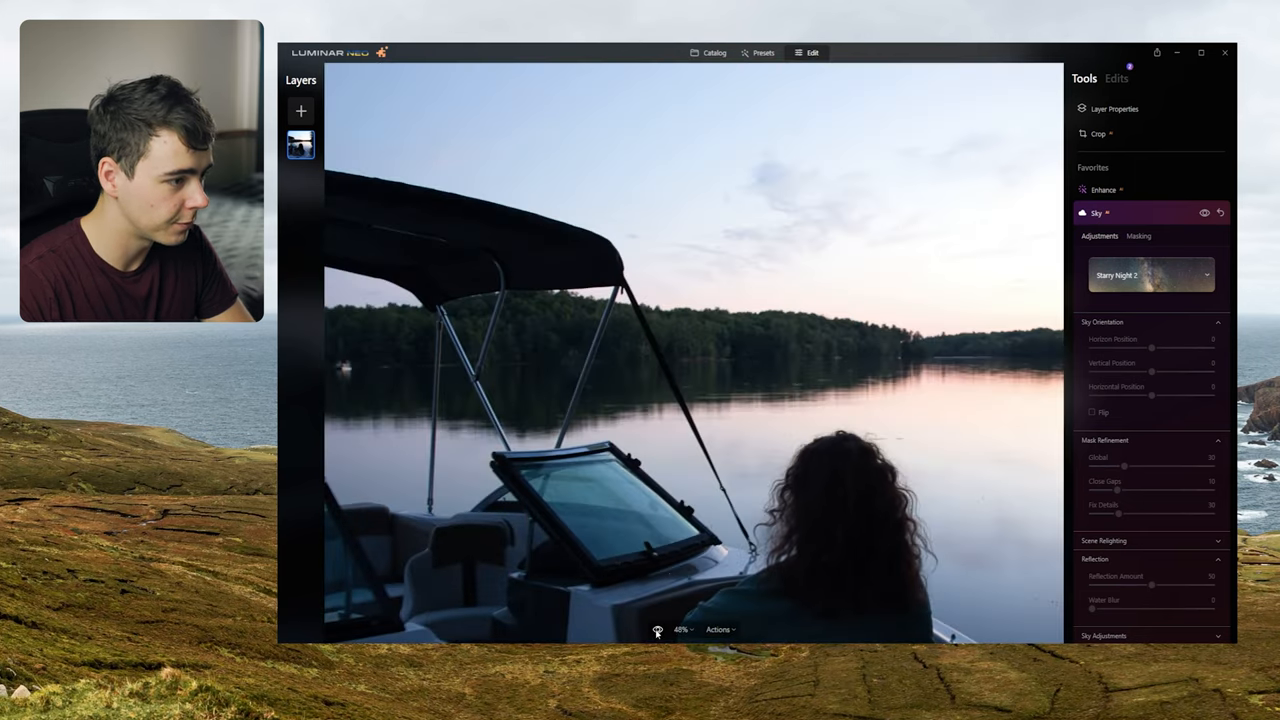
pyautogui.click(657, 629)
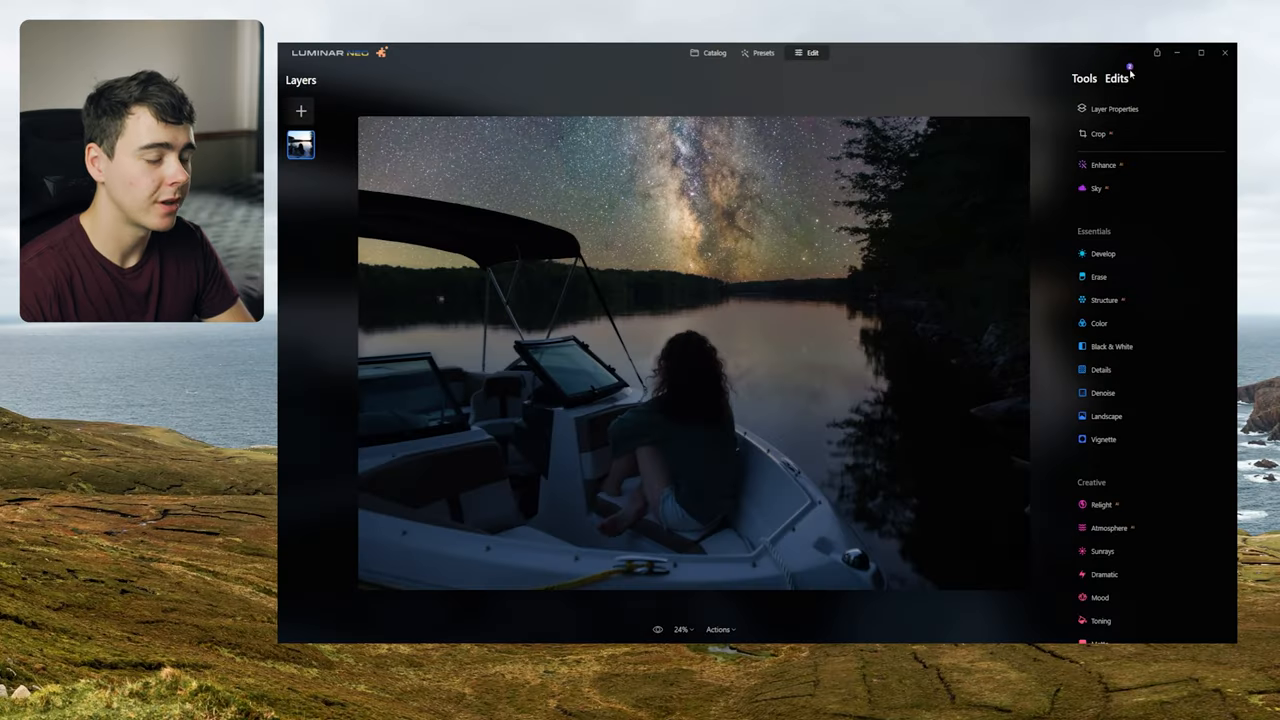
# Set sky Reflection Amount to 100, try Water Blur, then return it to 0
pyautogui.click(1097, 188)
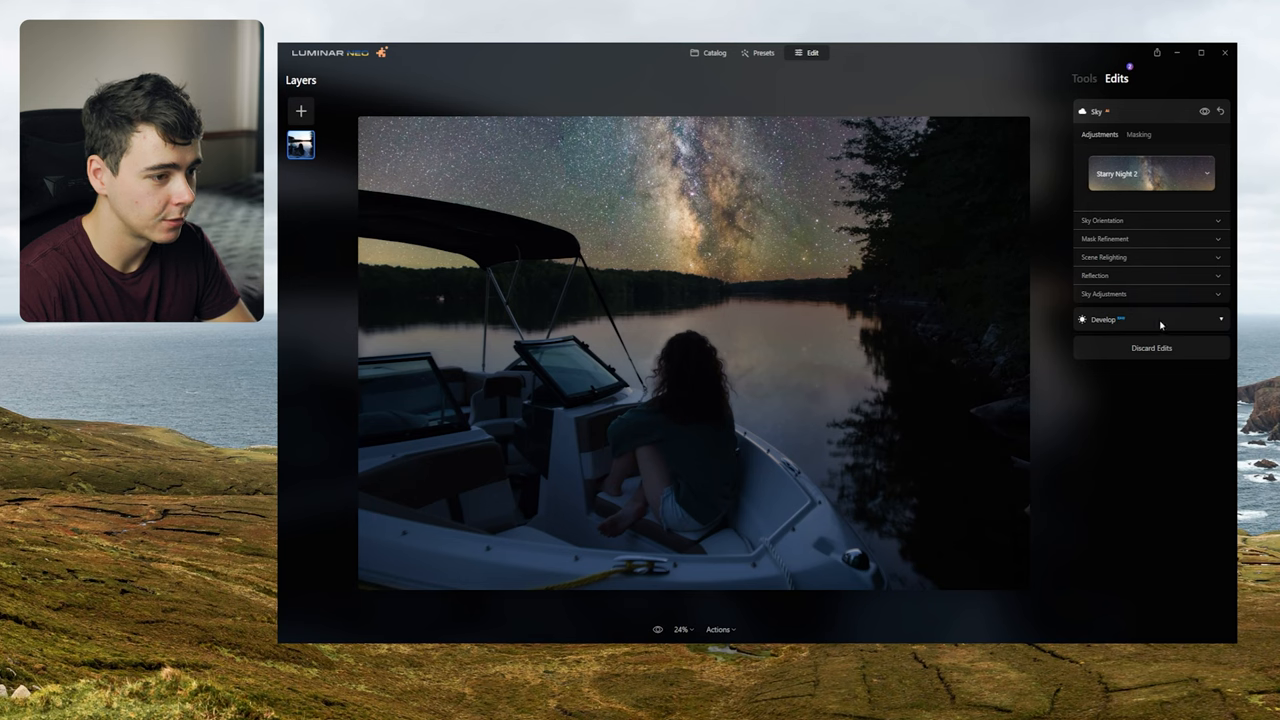
pyautogui.click(1094, 275)
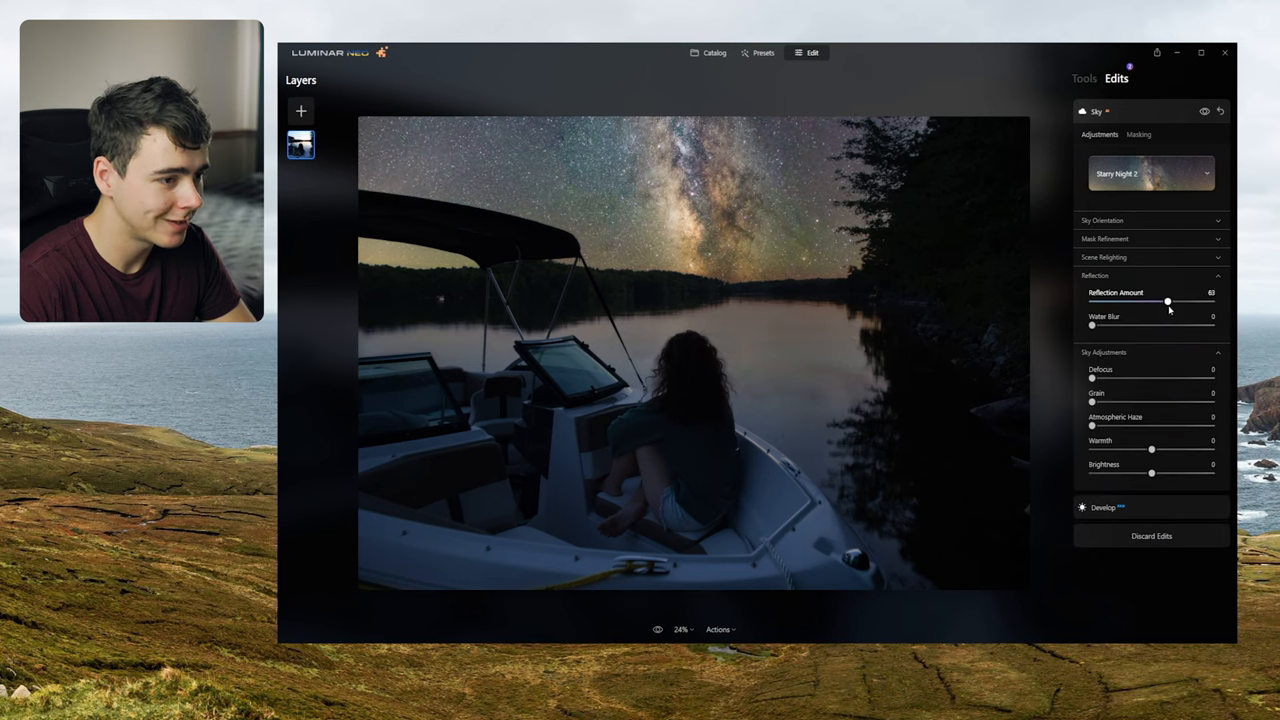
pyautogui.moveTo(1167, 301); pyautogui.dragTo(1210, 301)
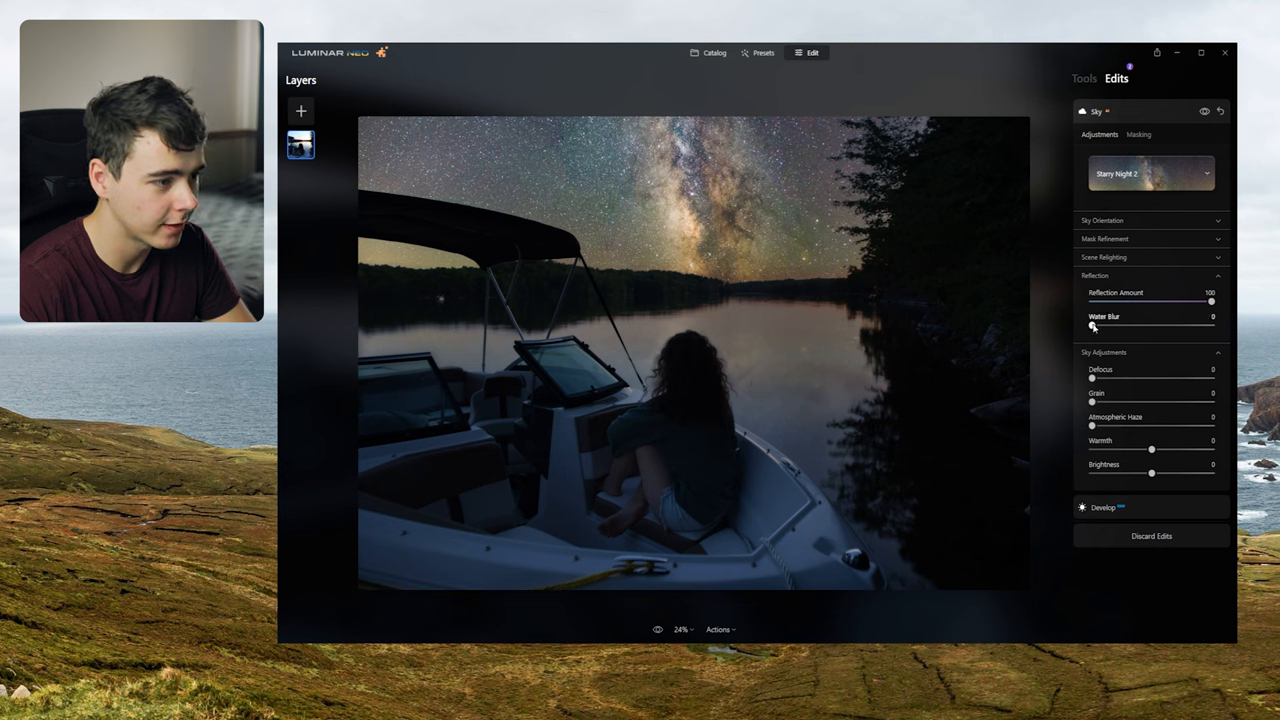
pyautogui.moveTo(1091, 326); pyautogui.dragTo(1106, 326)
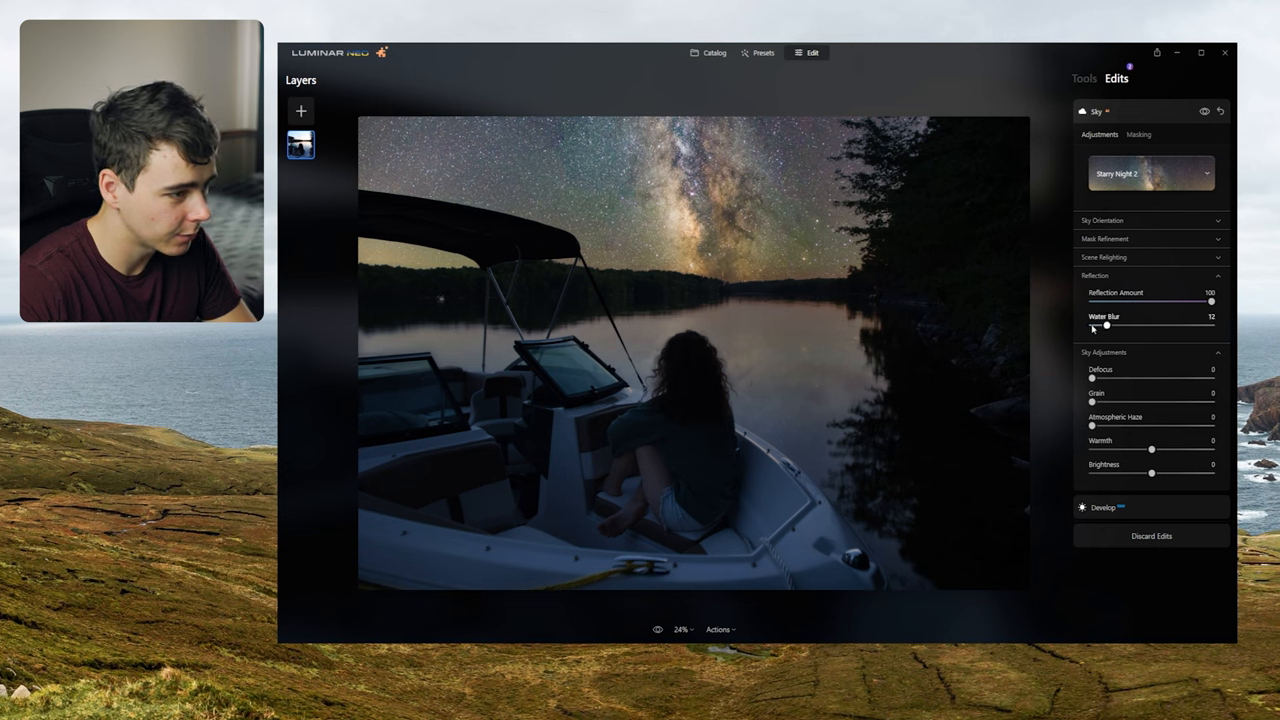
pyautogui.moveTo(1106, 326); pyautogui.dragTo(1113, 326)
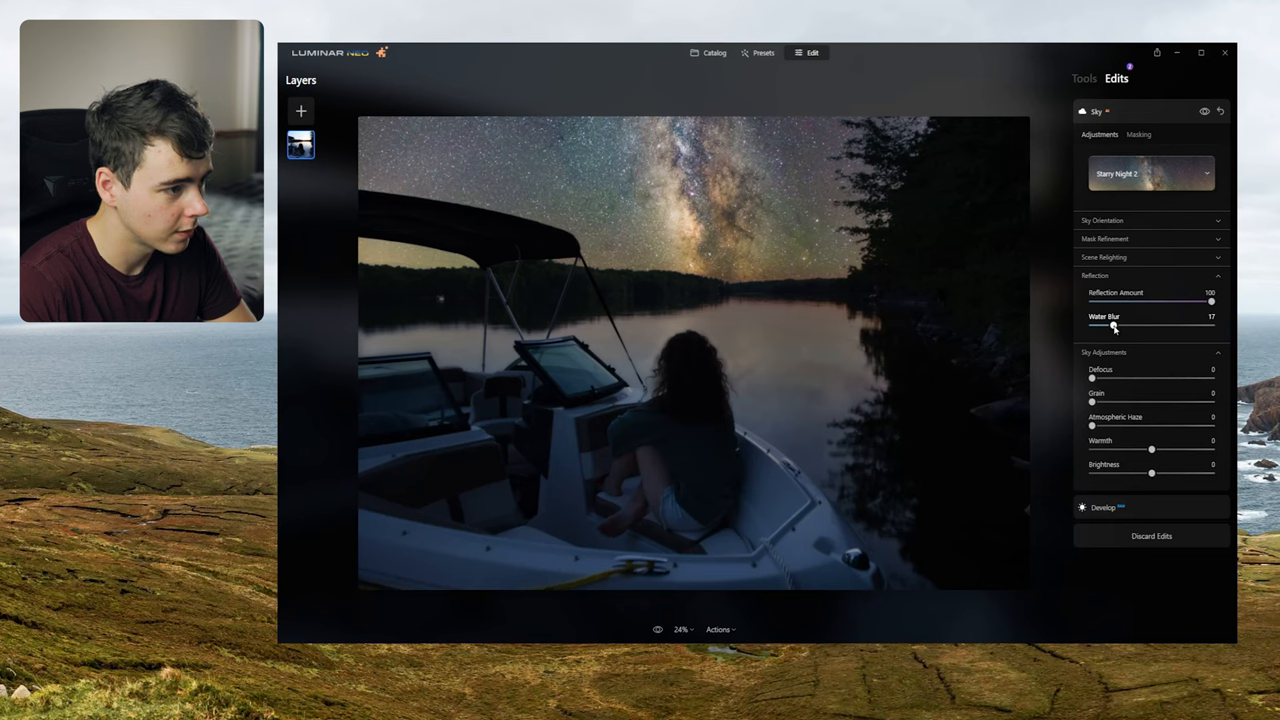
pyautogui.moveTo(1110, 326); pyautogui.dragTo(1092, 326)
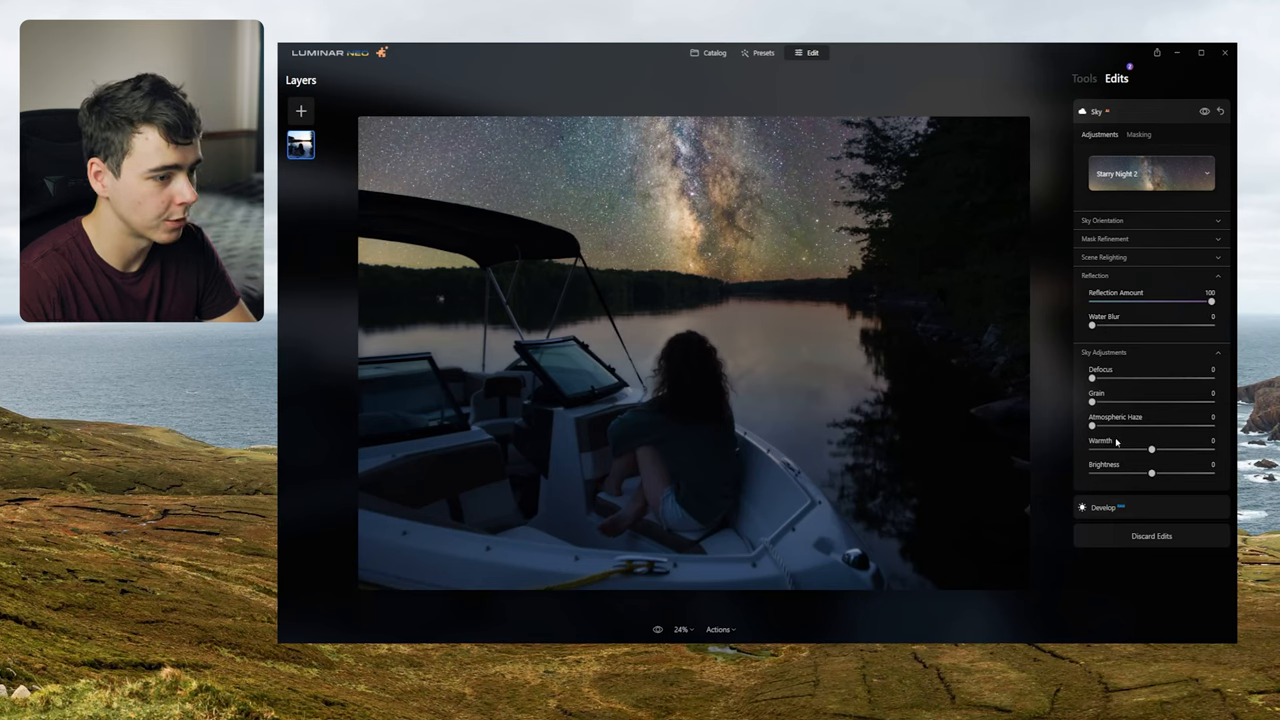
pyautogui.click(1084, 78)
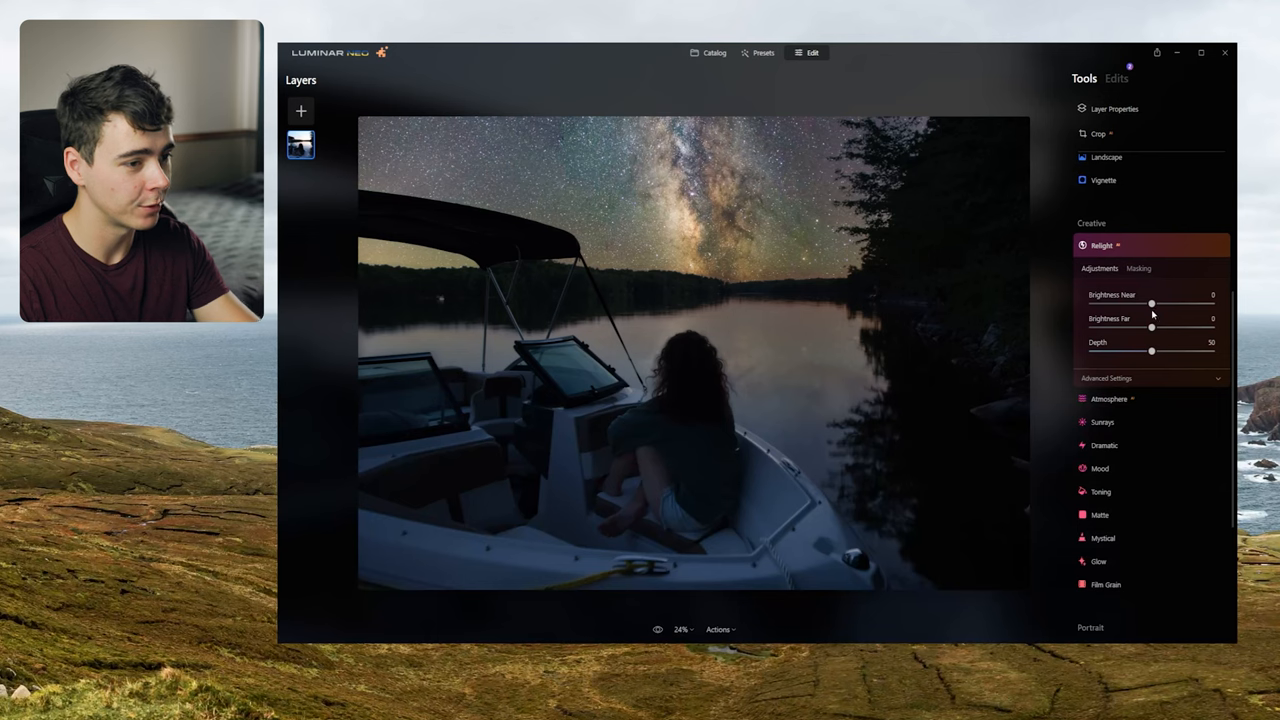
# Set Relight Brightness Near to about -78, Depth 86 and Brightness Far about 71
pyautogui.moveTo(1151, 302); pyautogui.dragTo(1105, 302)
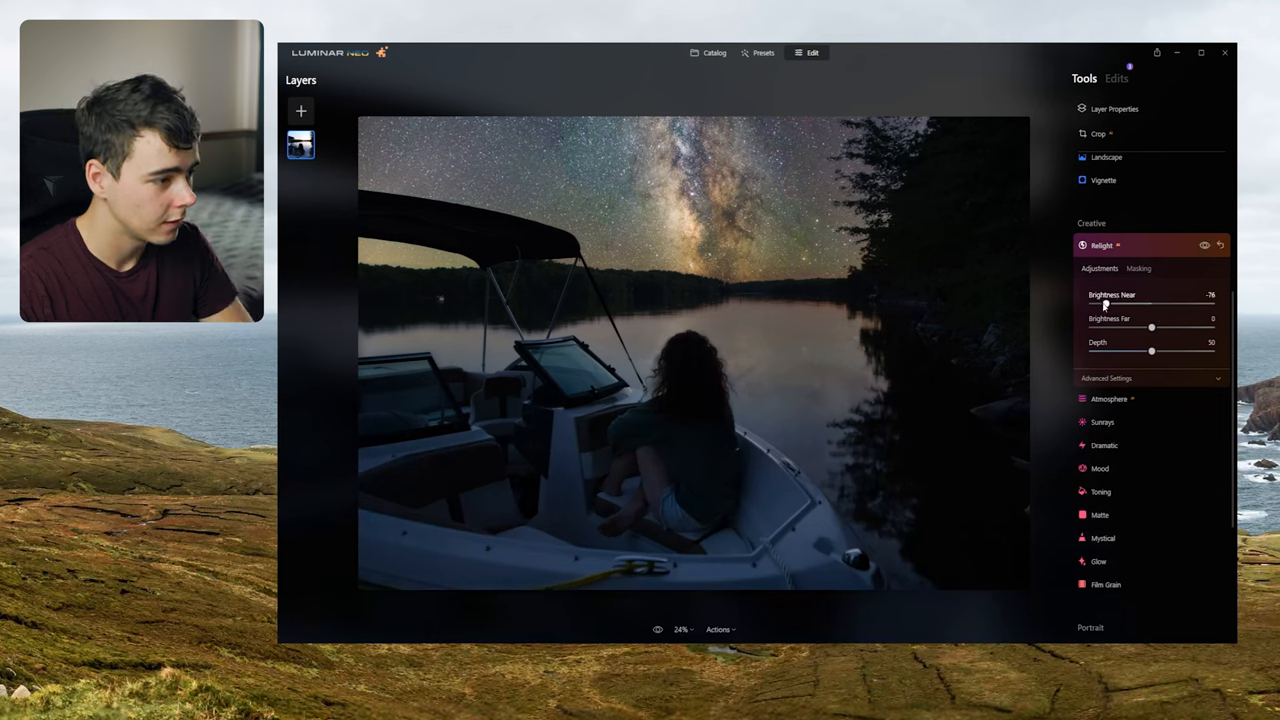
pyautogui.moveTo(1151, 328); pyautogui.dragTo(1177, 328)
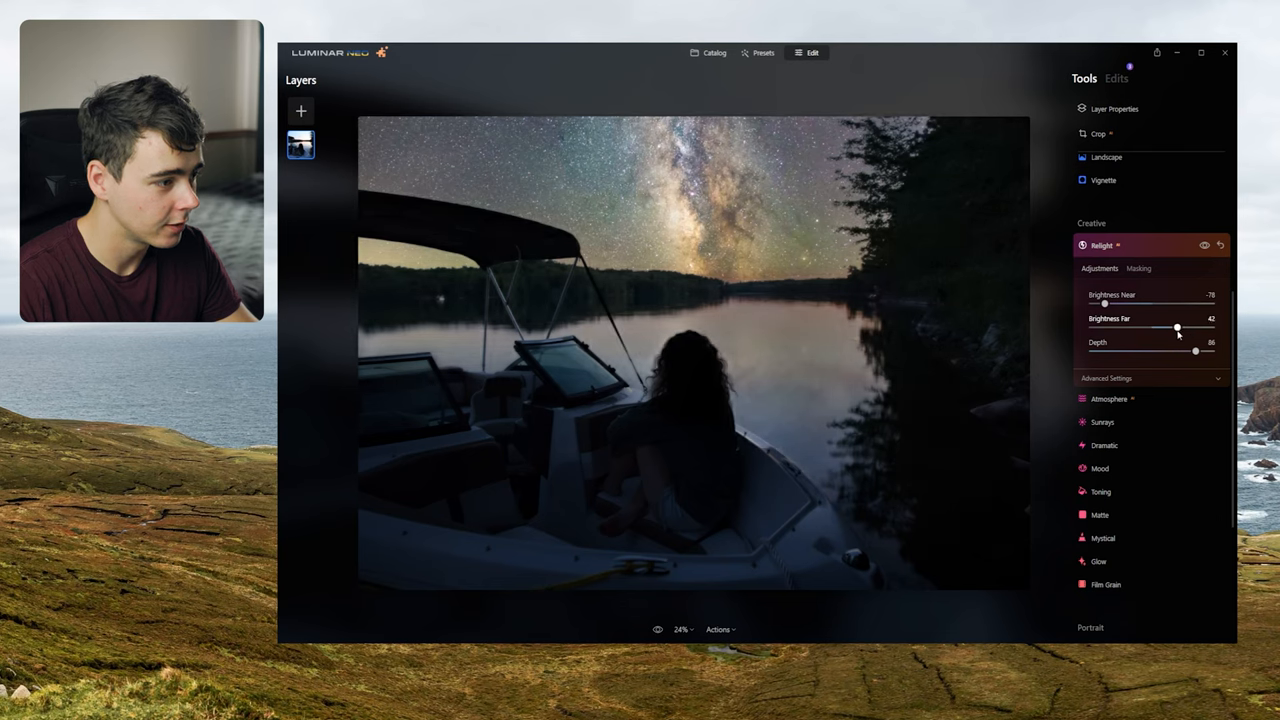
pyautogui.moveTo(1177, 328); pyautogui.dragTo(1195, 328)
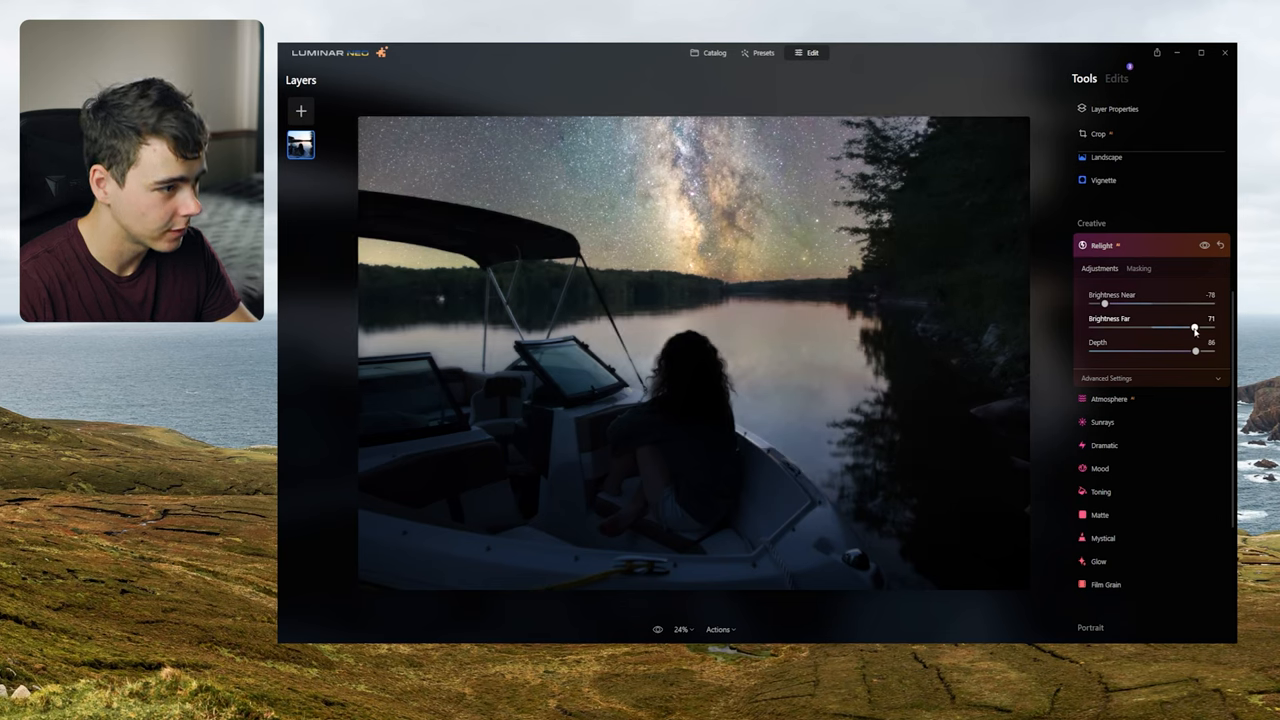
pyautogui.moveTo(1191, 328); pyautogui.dragTo(1196, 328)
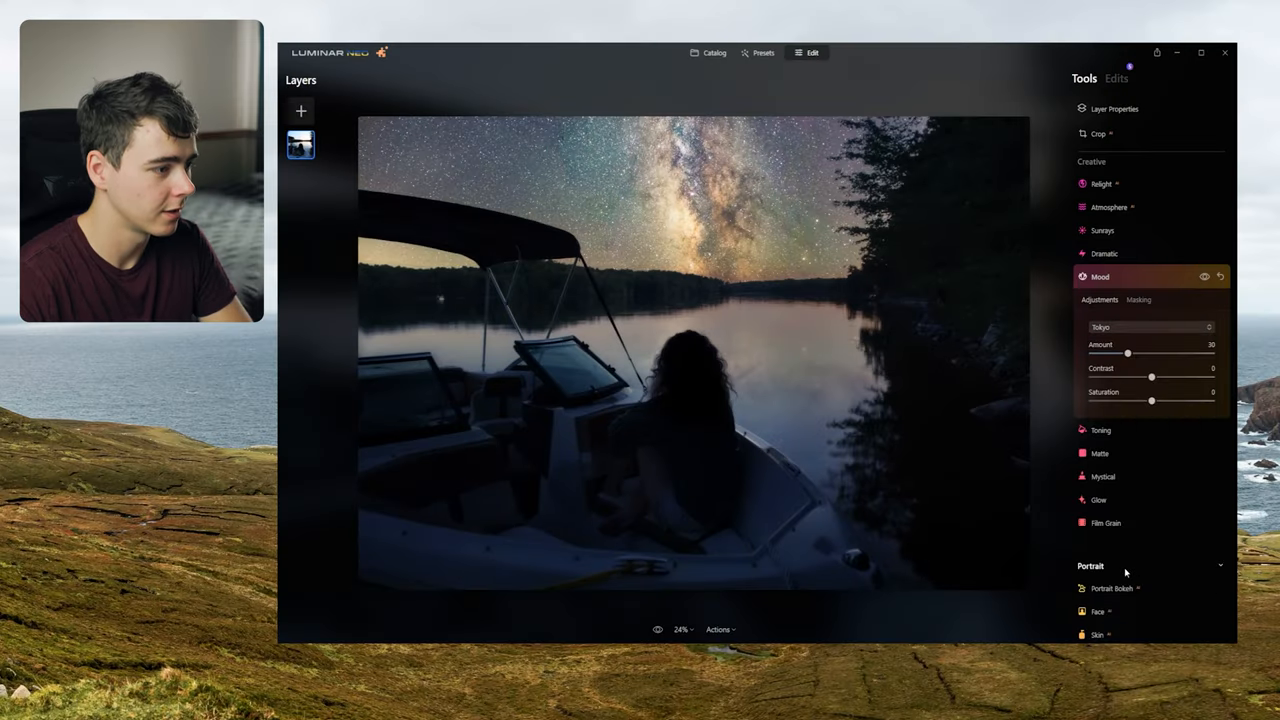
# Drop the Tokyo Mood Amount to 15, preview it at 100, then return to 15
pyautogui.moveTo(1129, 354); pyautogui.dragTo(1119, 354)
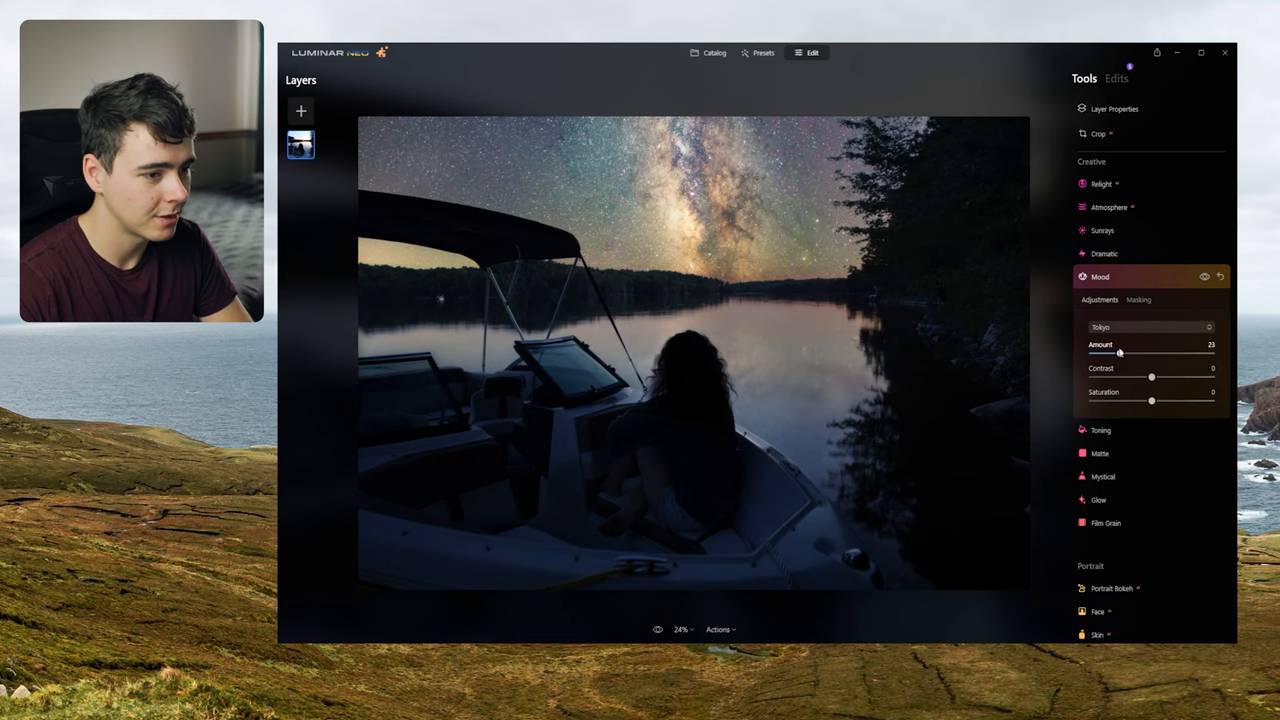
pyautogui.moveTo(1119, 353); pyautogui.dragTo(1109, 353)
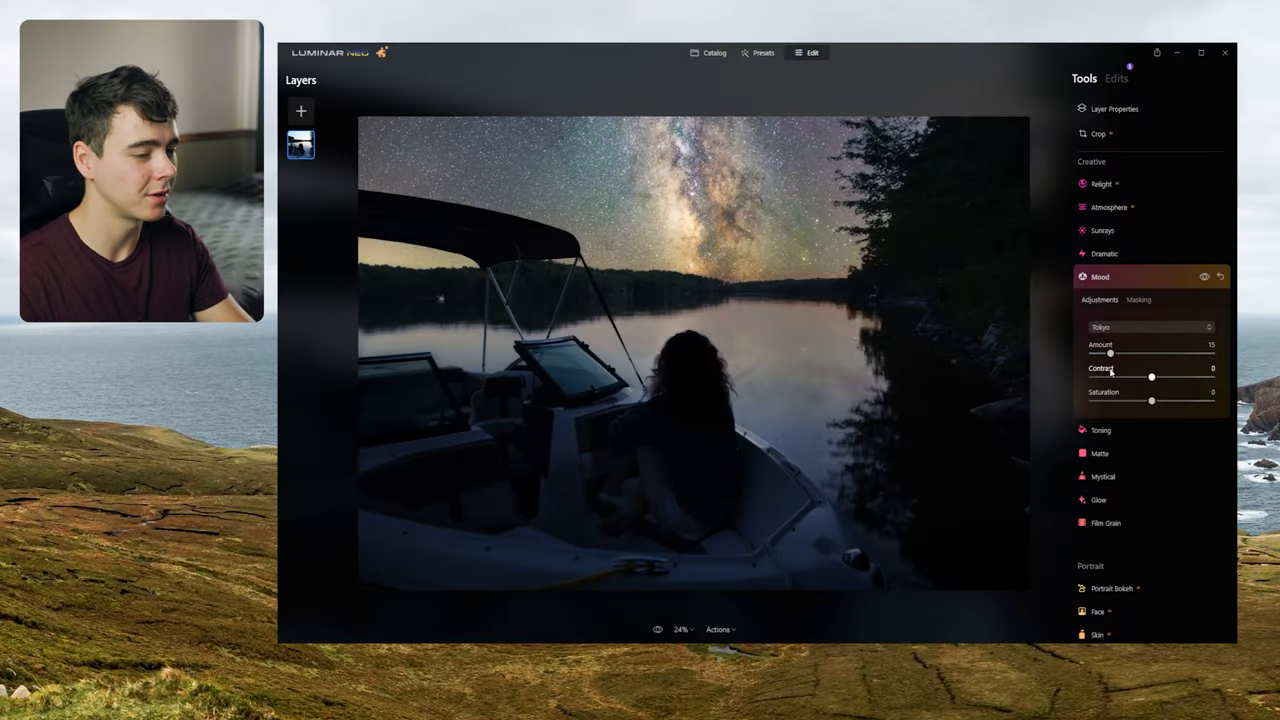
pyautogui.moveTo(1110, 353); pyautogui.dragTo(1212, 353)
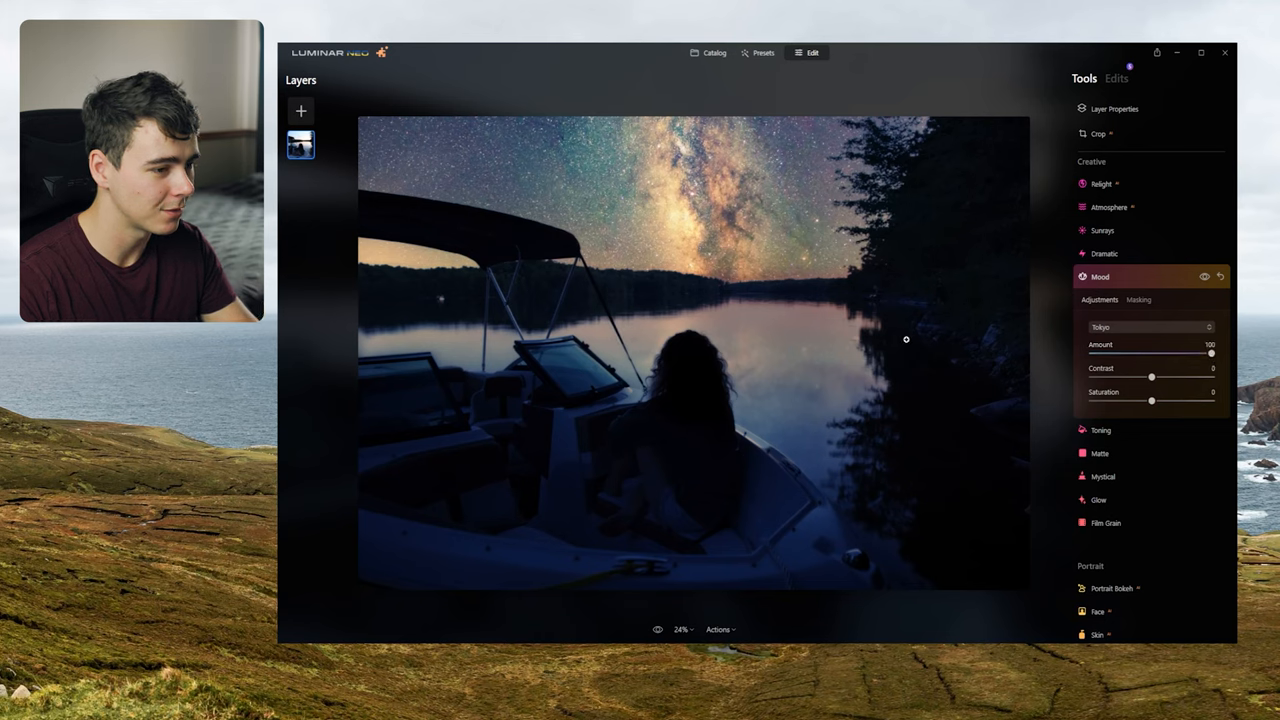
pyautogui.moveTo(1211, 353); pyautogui.dragTo(1110, 353)
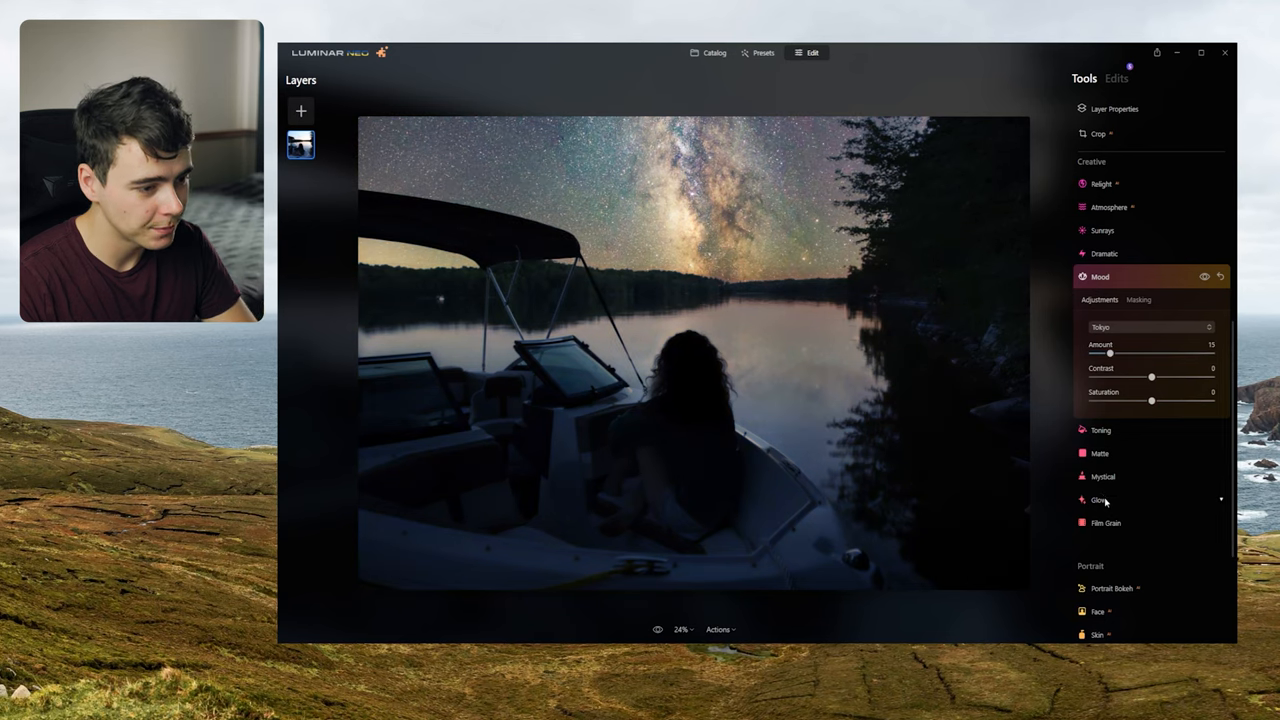
# Glance at the Mystical tool, then switch to the Catalog view
pyautogui.click(1103, 476)
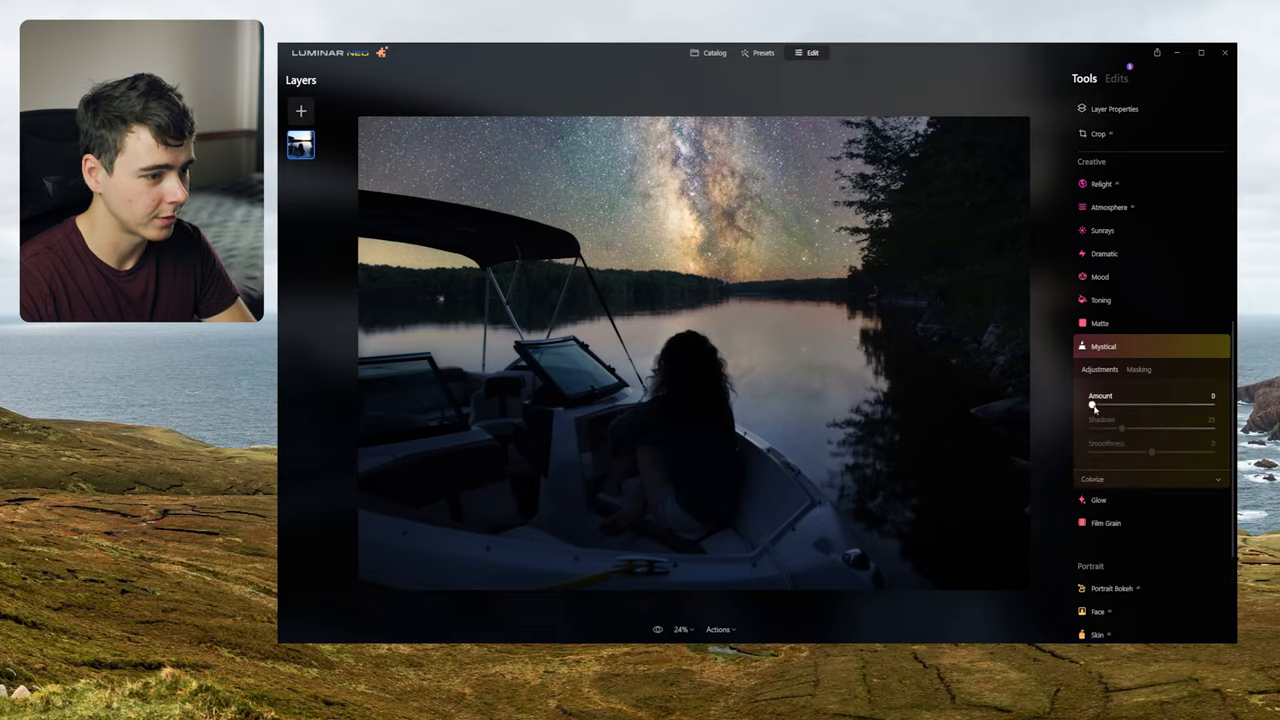
pyautogui.click(714, 52)
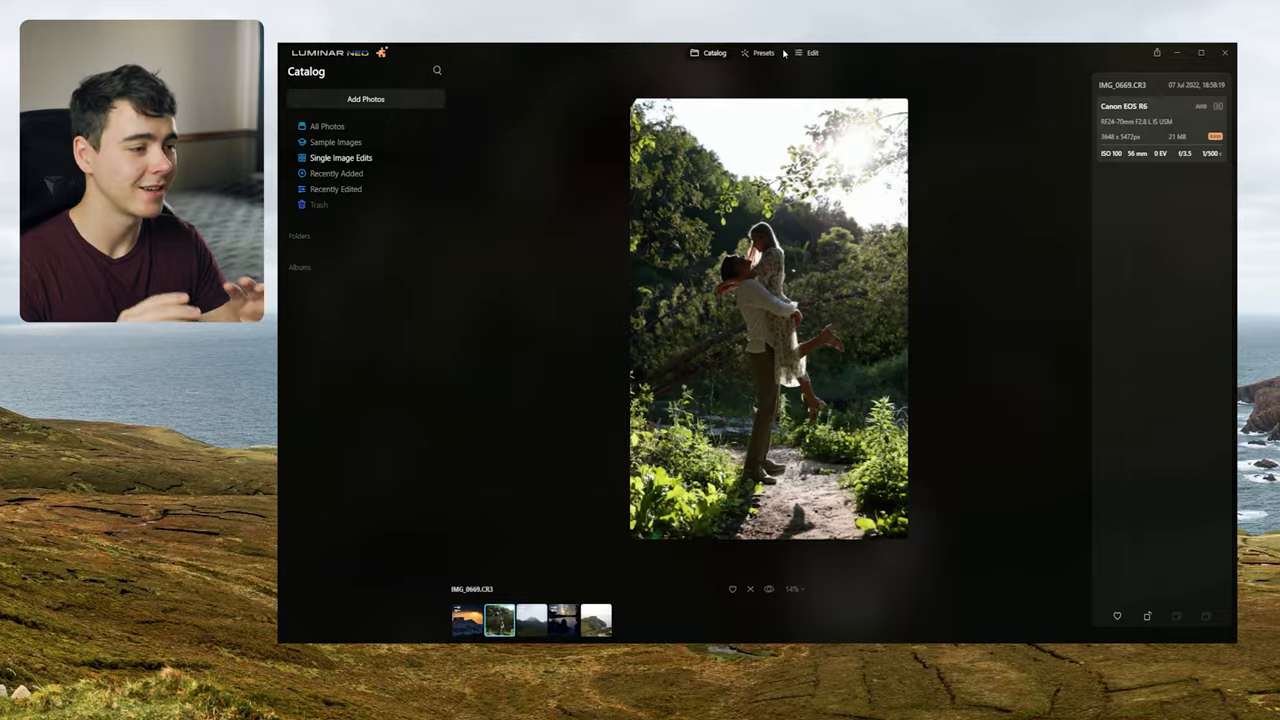
# Open the couple's forest portrait and raise its Structure amount to 21
pyautogui.click(813, 53)
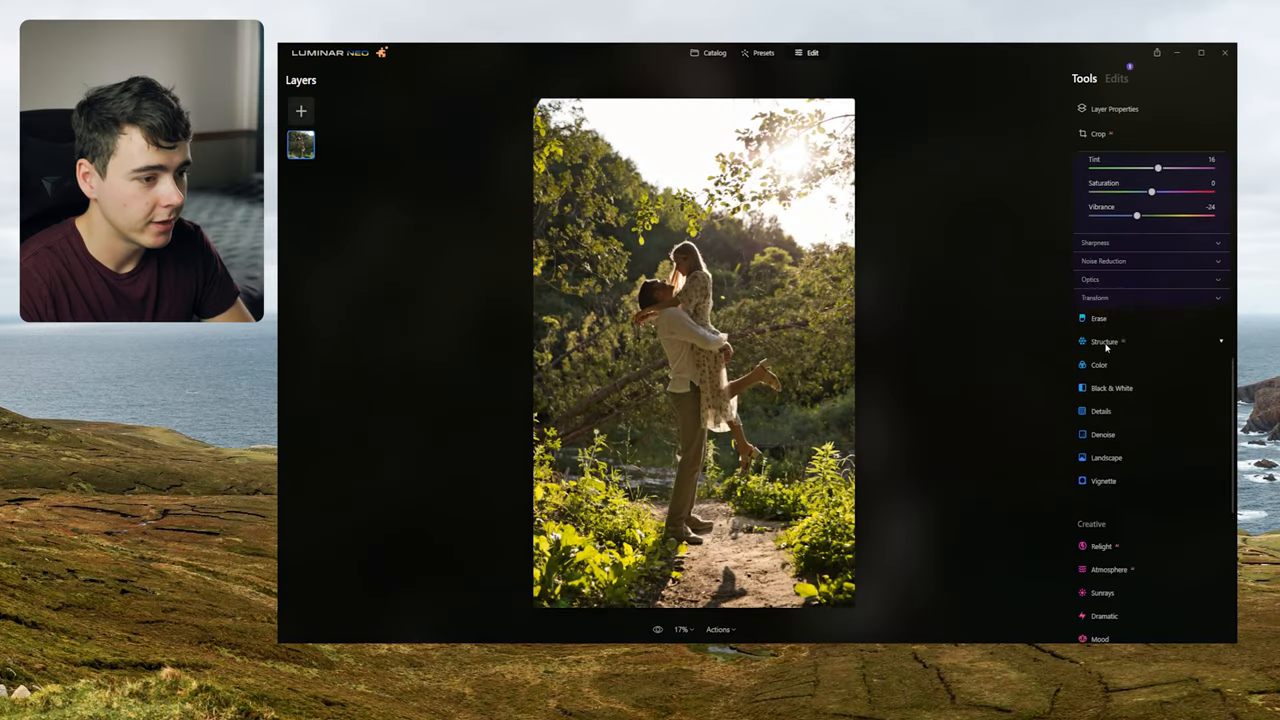
pyautogui.click(1104, 342)
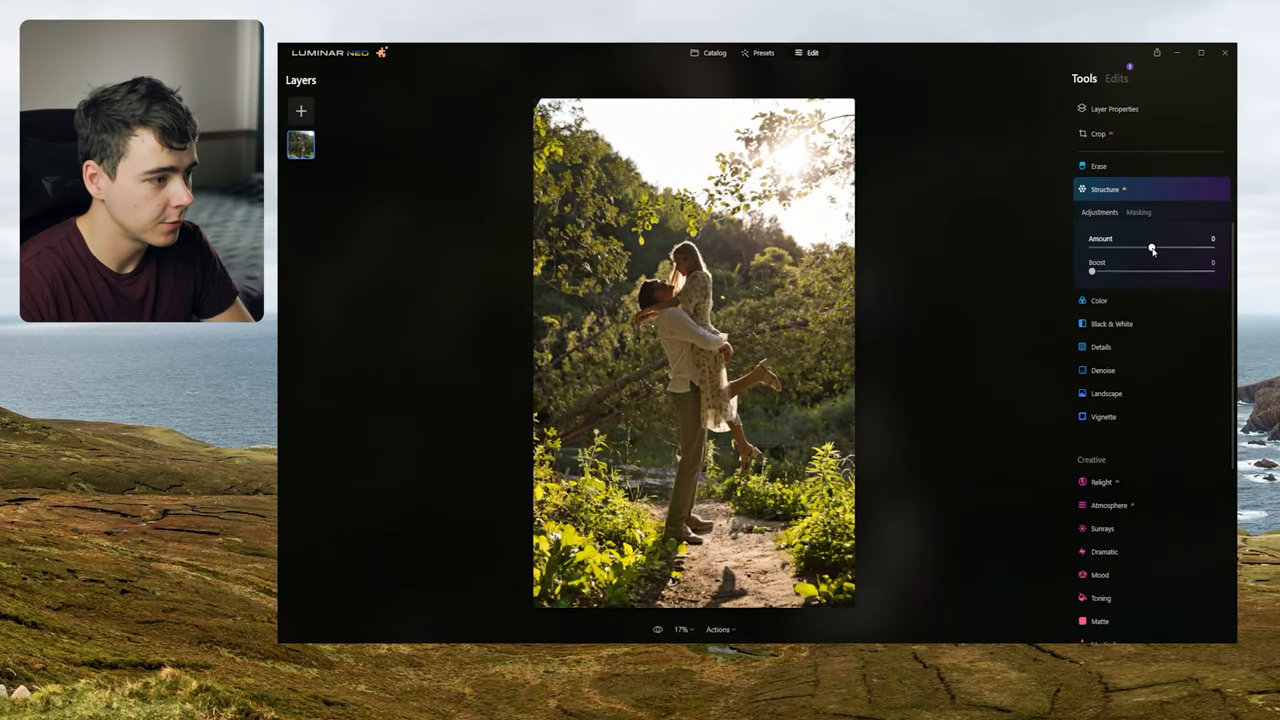
pyautogui.moveTo(1151, 247); pyautogui.dragTo(1163, 247)
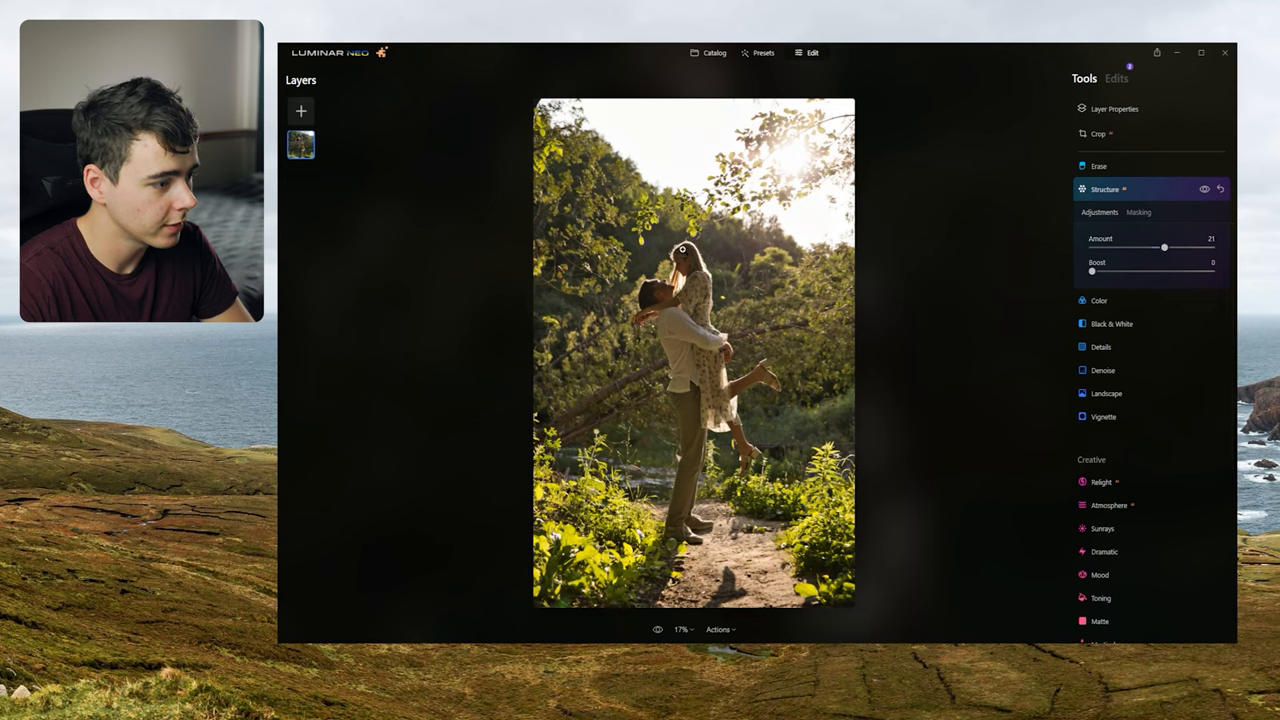
# Crop the portrait to a 2:3 ratio, shifting the frame to center the couple
pyautogui.click(1098, 134)
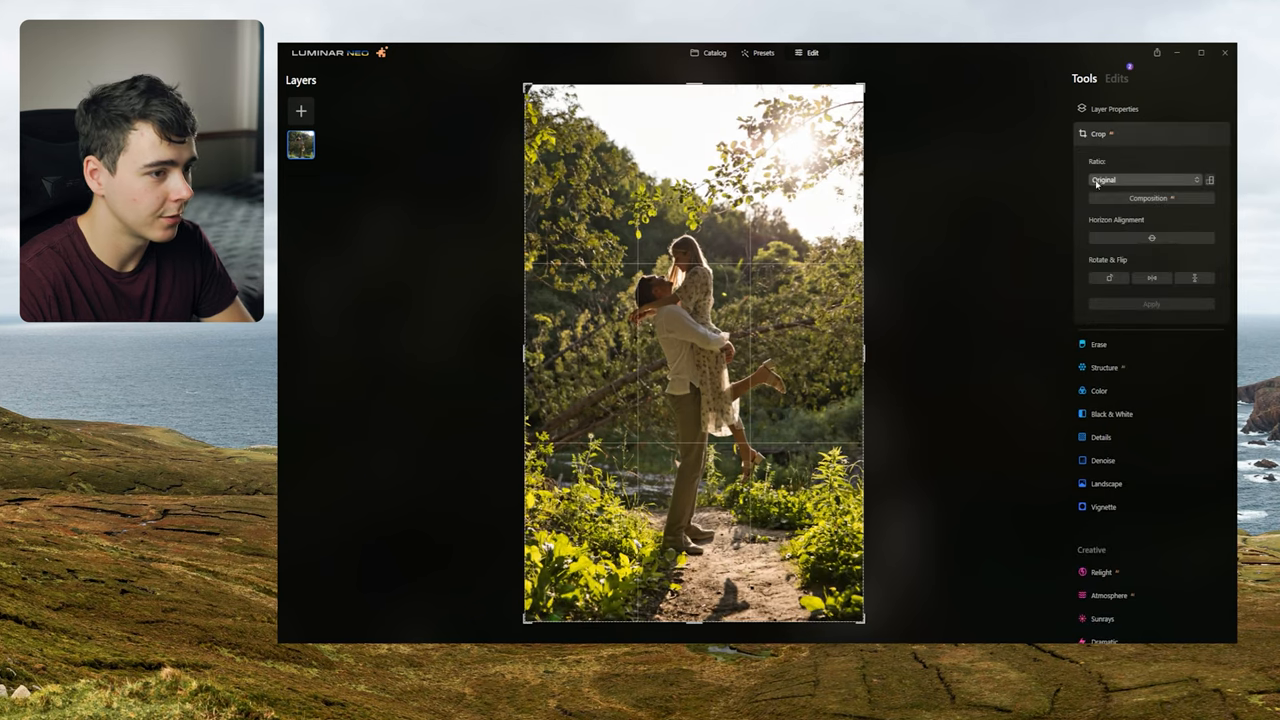
pyautogui.click(1140, 179)
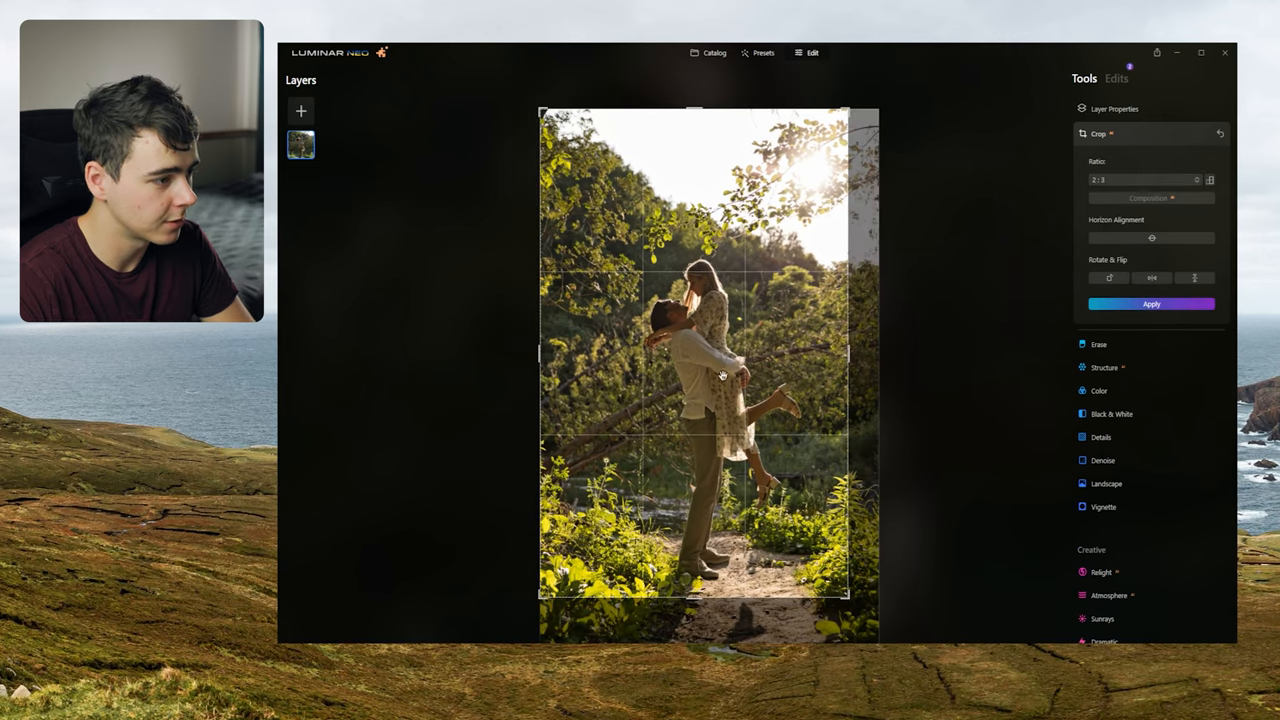
pyautogui.moveTo(720, 375); pyautogui.dragTo(705, 398)
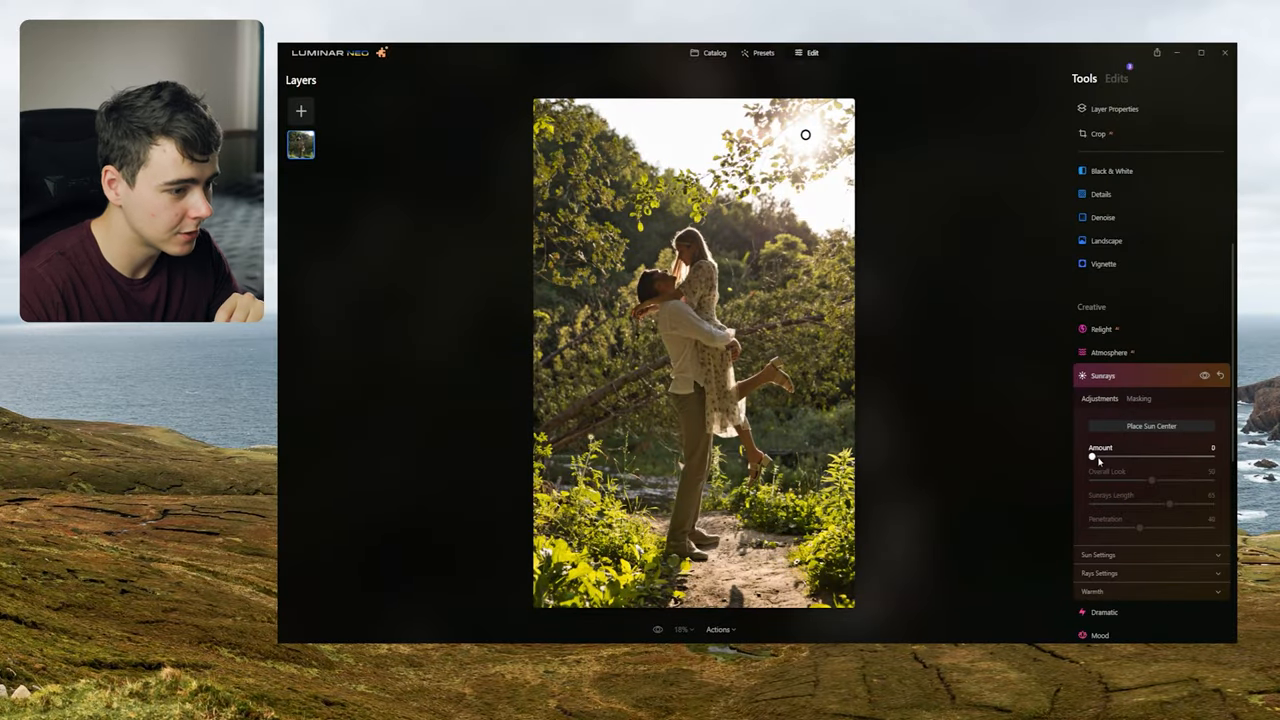
# Add sunrays at Amount 26, Sunrays Length about 69 and Penetration 56
pyautogui.moveTo(1092, 456); pyautogui.dragTo(1137, 456)
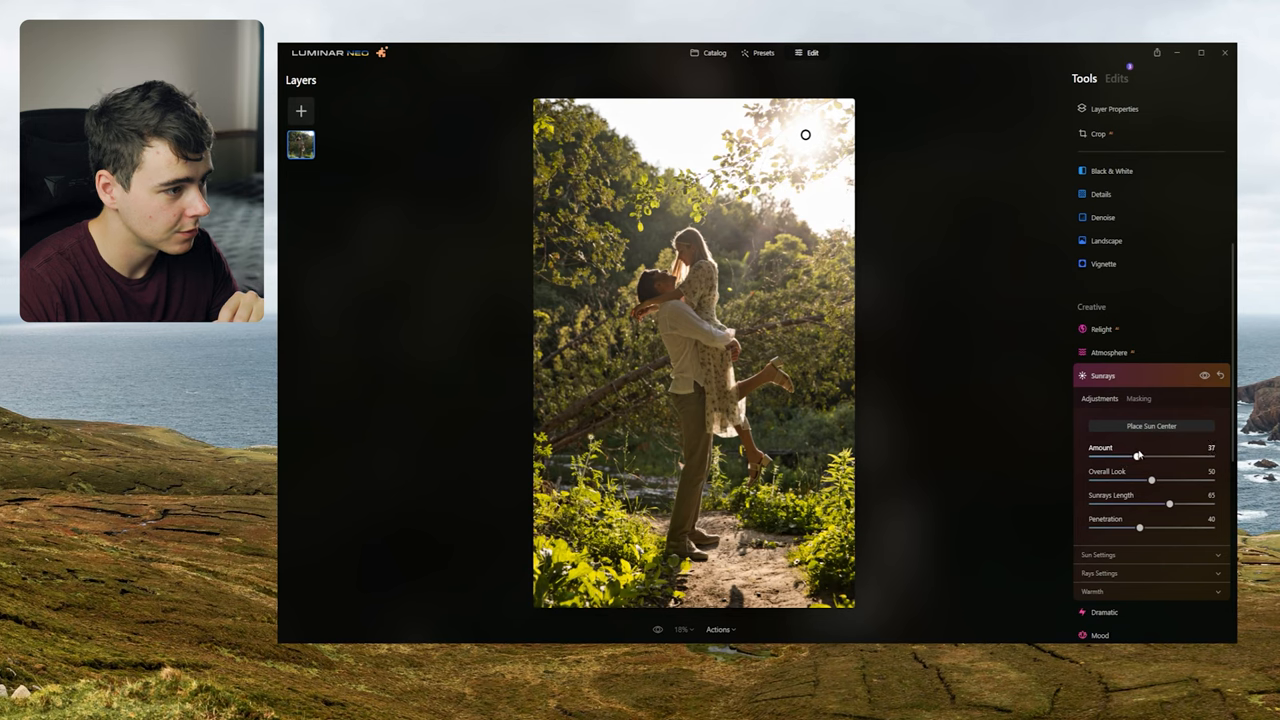
pyautogui.moveTo(1137, 456); pyautogui.dragTo(1211, 456)
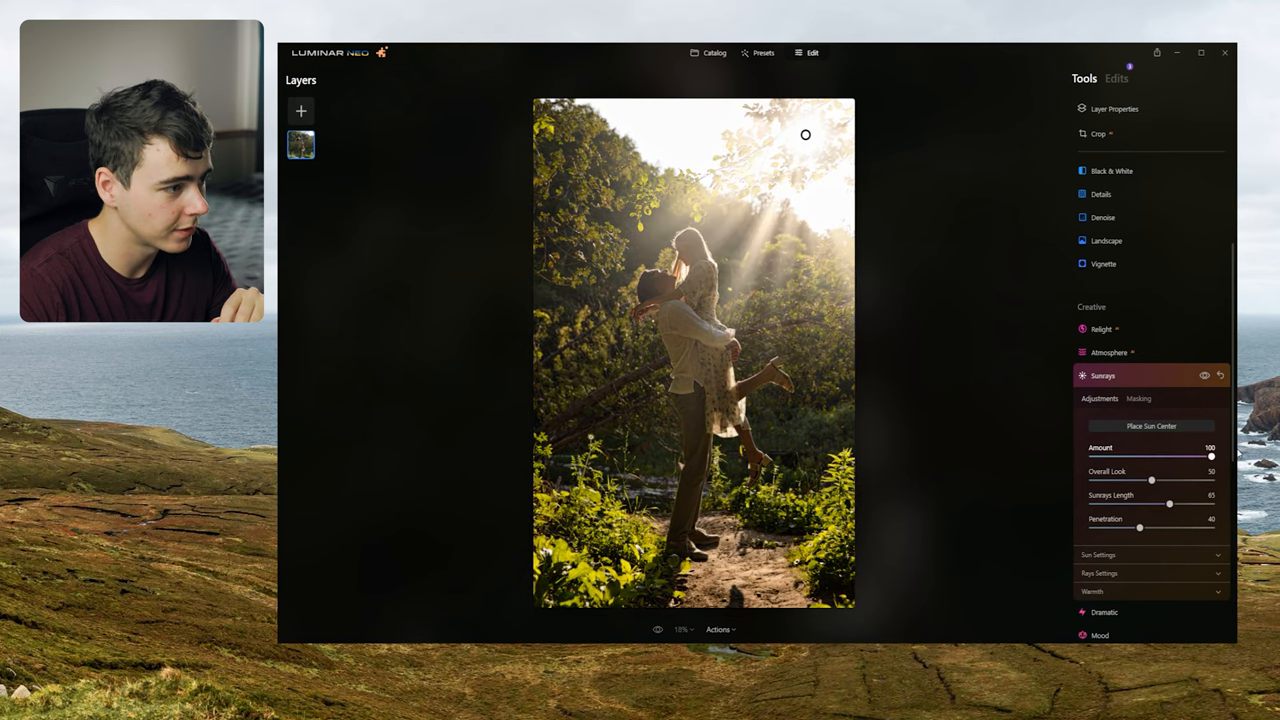
pyautogui.moveTo(1210, 456); pyautogui.dragTo(1180, 456)
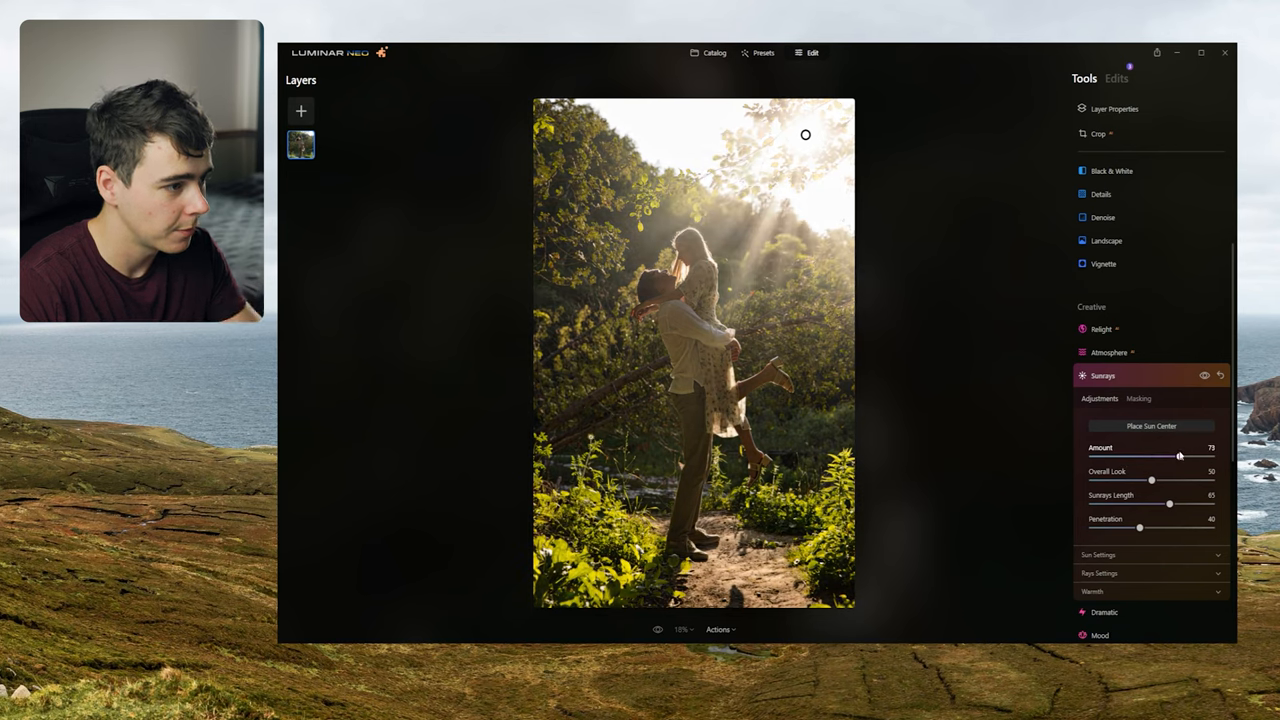
pyautogui.moveTo(1180, 456); pyautogui.dragTo(1136, 456)
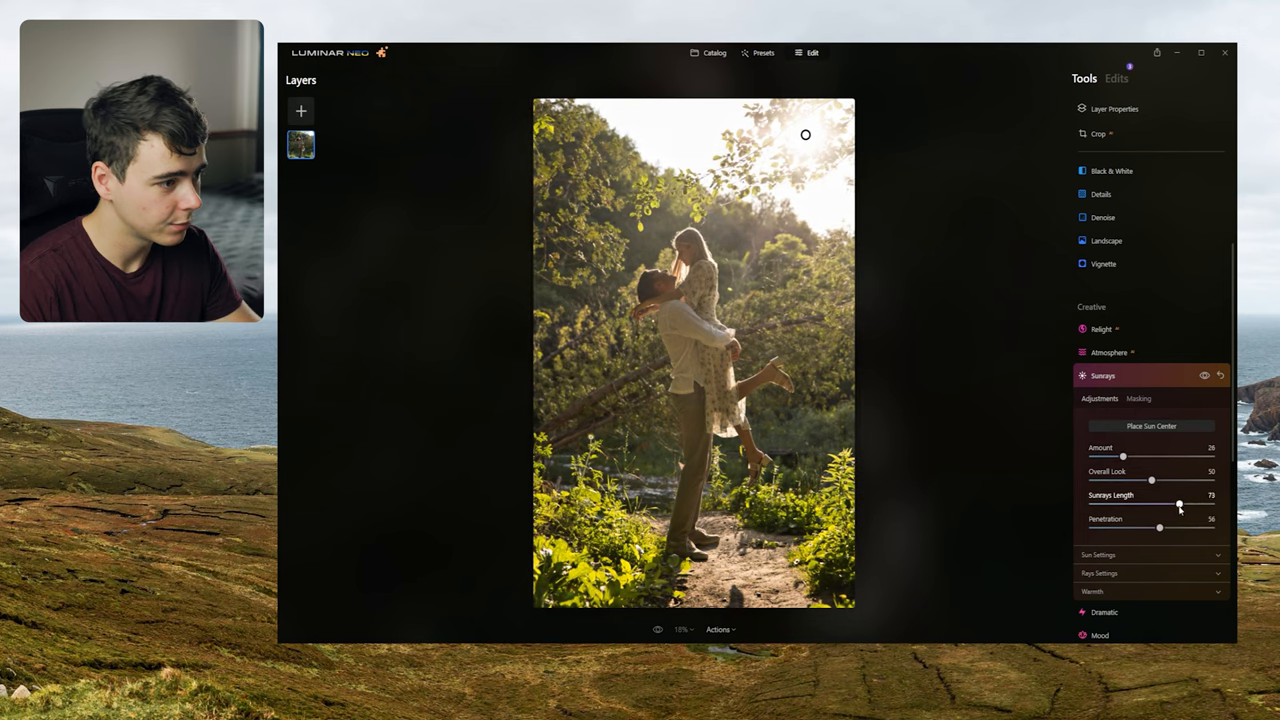
pyautogui.moveTo(1180, 504); pyautogui.dragTo(1175, 504)
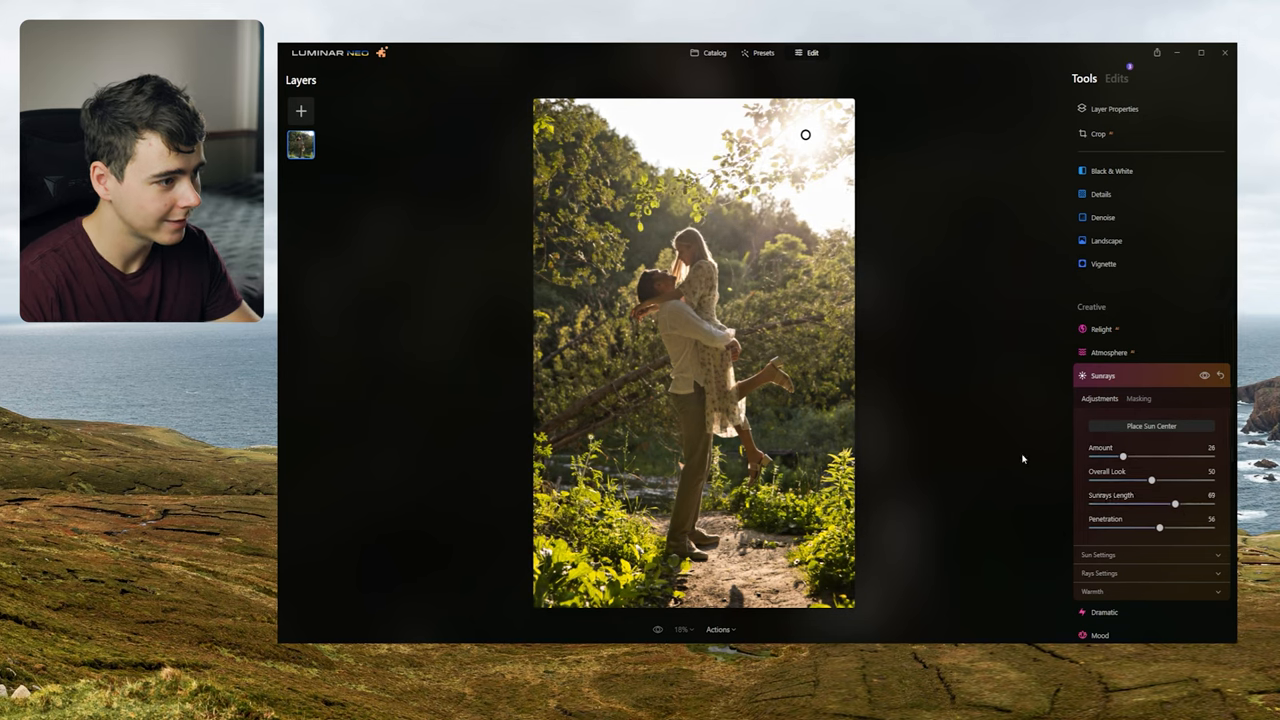
pyautogui.click(1102, 375)
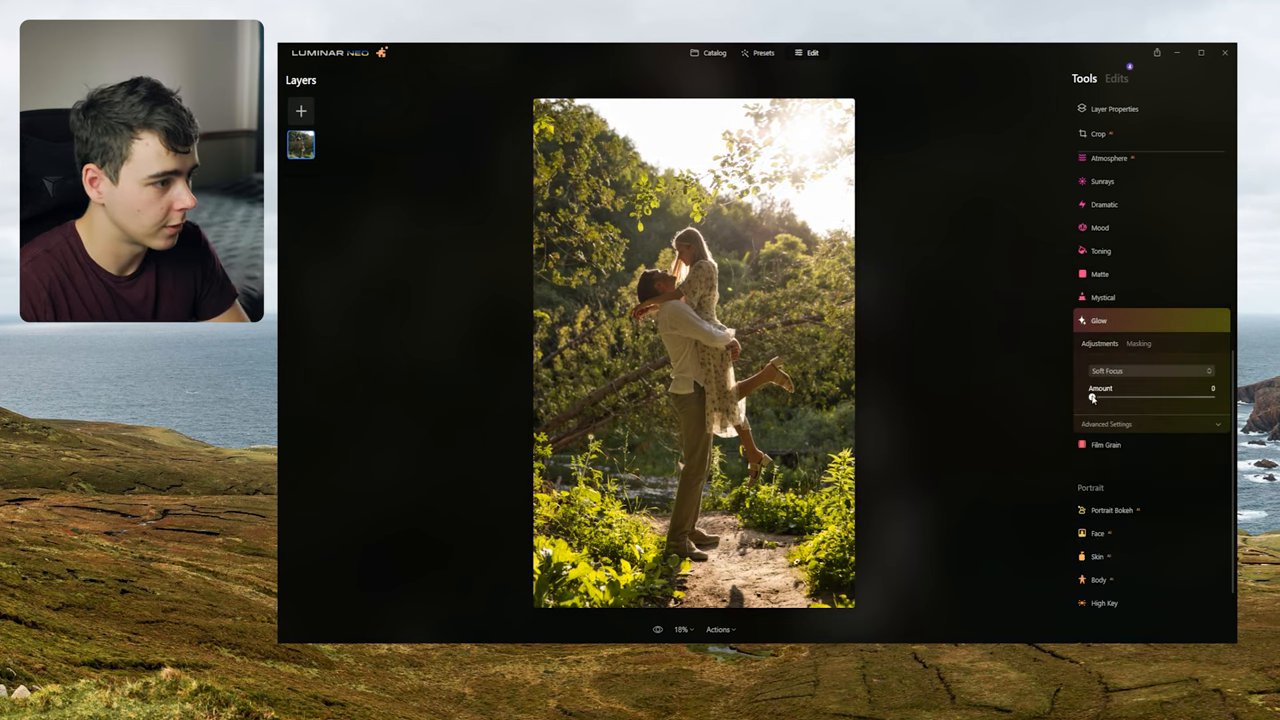
# Try adjusting the Soft Focus glow Amount slider on the portrait
pyautogui.moveTo(1092, 397); pyautogui.dragTo(1096, 397)
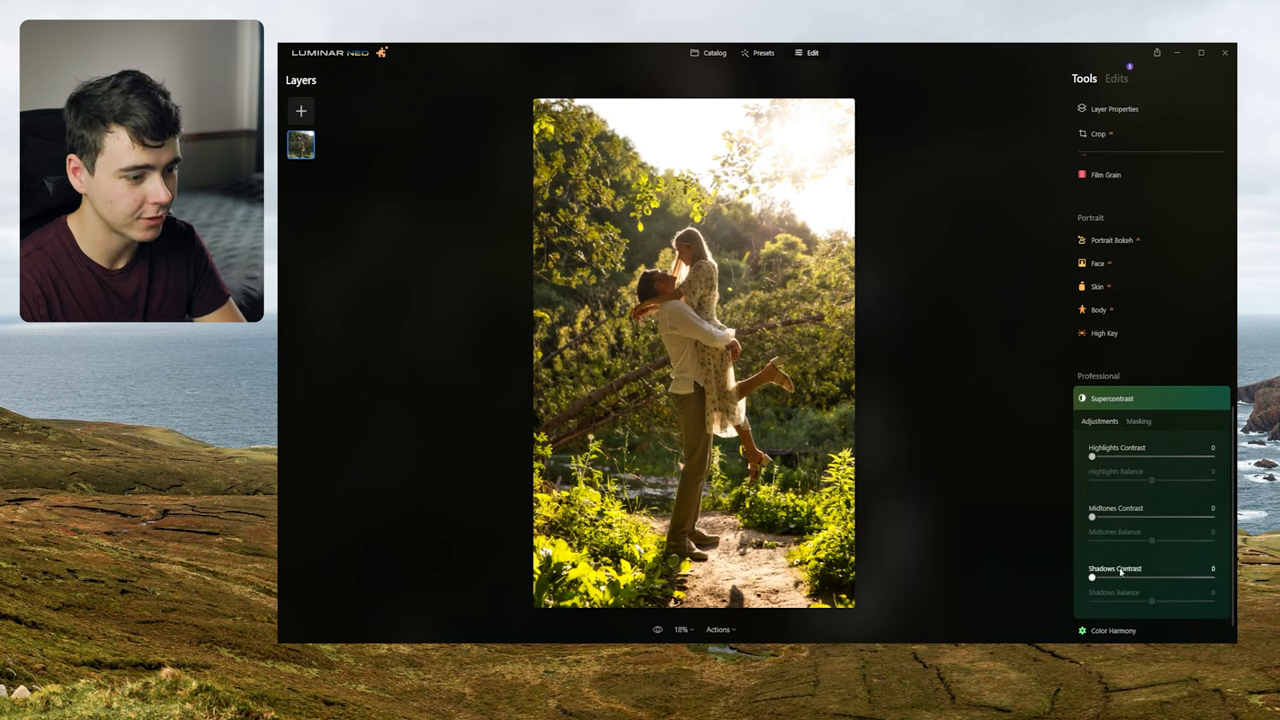
pyautogui.moveTo(1102, 488)
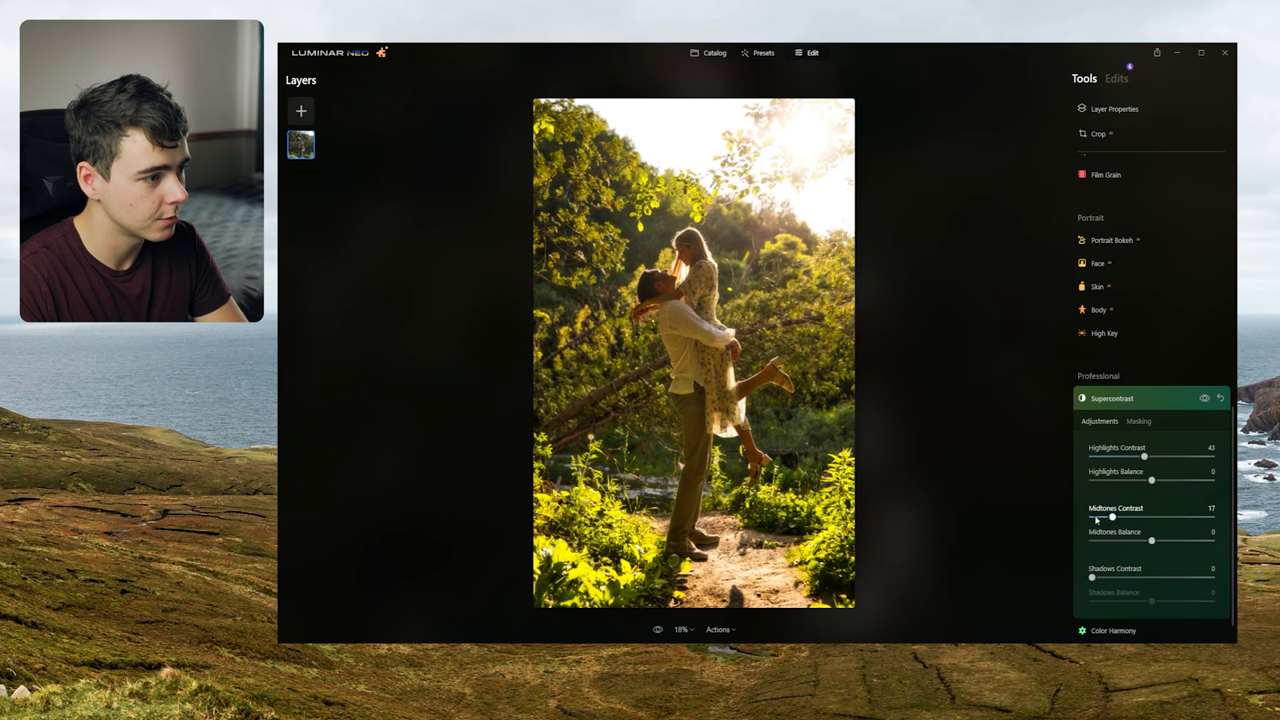
# Set Supercontrast to Highlights Contrast 43, Midtones Contrast 1 and Shadows Contrast 22
pyautogui.moveTo(1112, 519); pyautogui.dragTo(1125, 519)
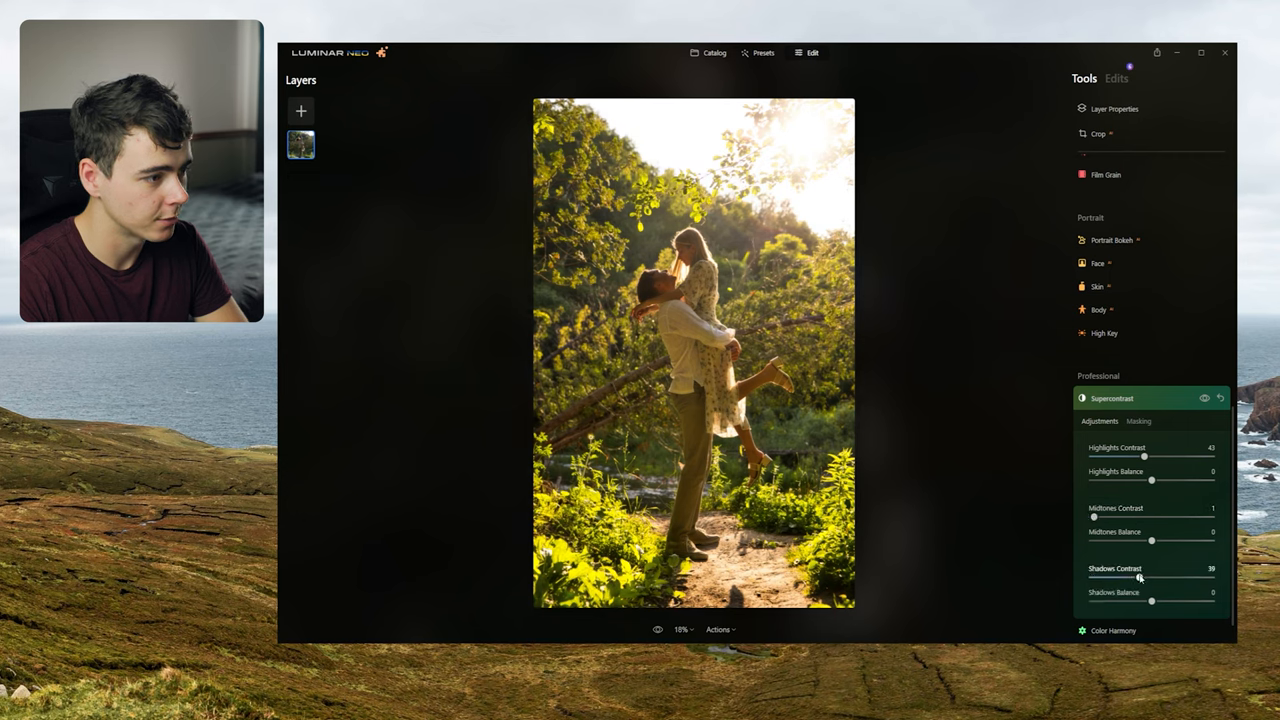
pyautogui.moveTo(1140, 578); pyautogui.dragTo(1118, 578)
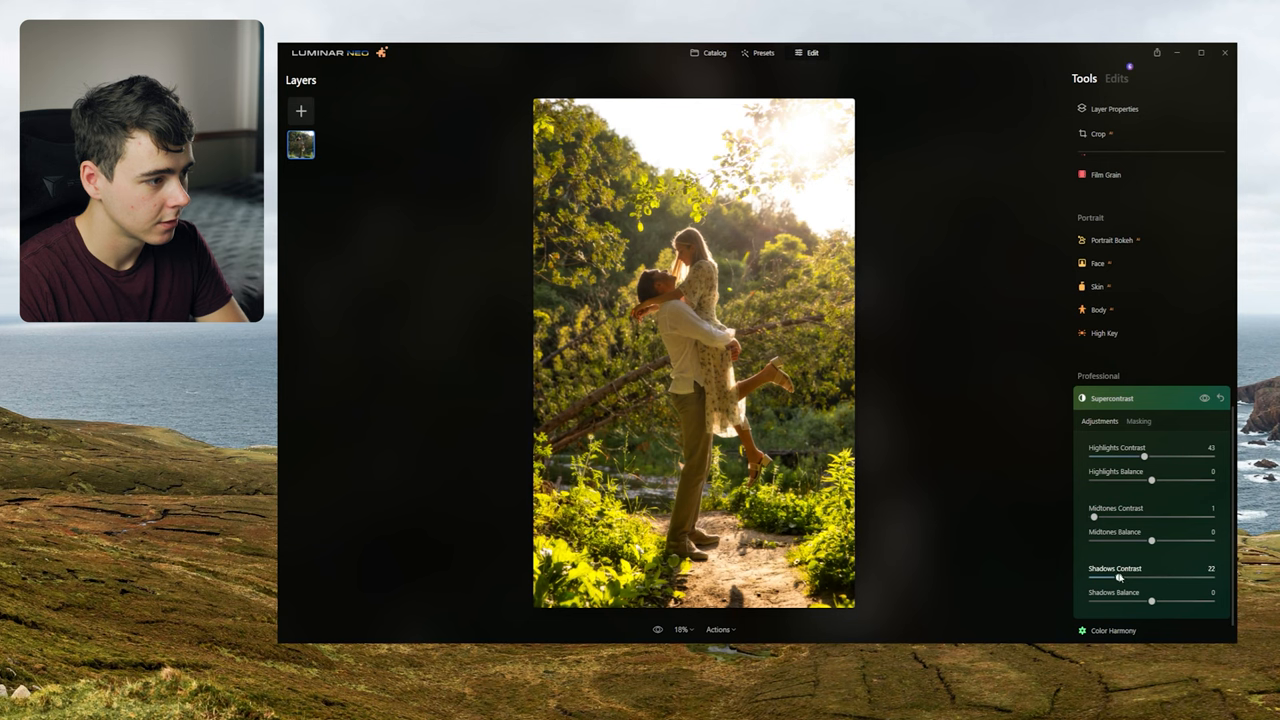
pyautogui.moveTo(1120, 578); pyautogui.dragTo(1115, 578)
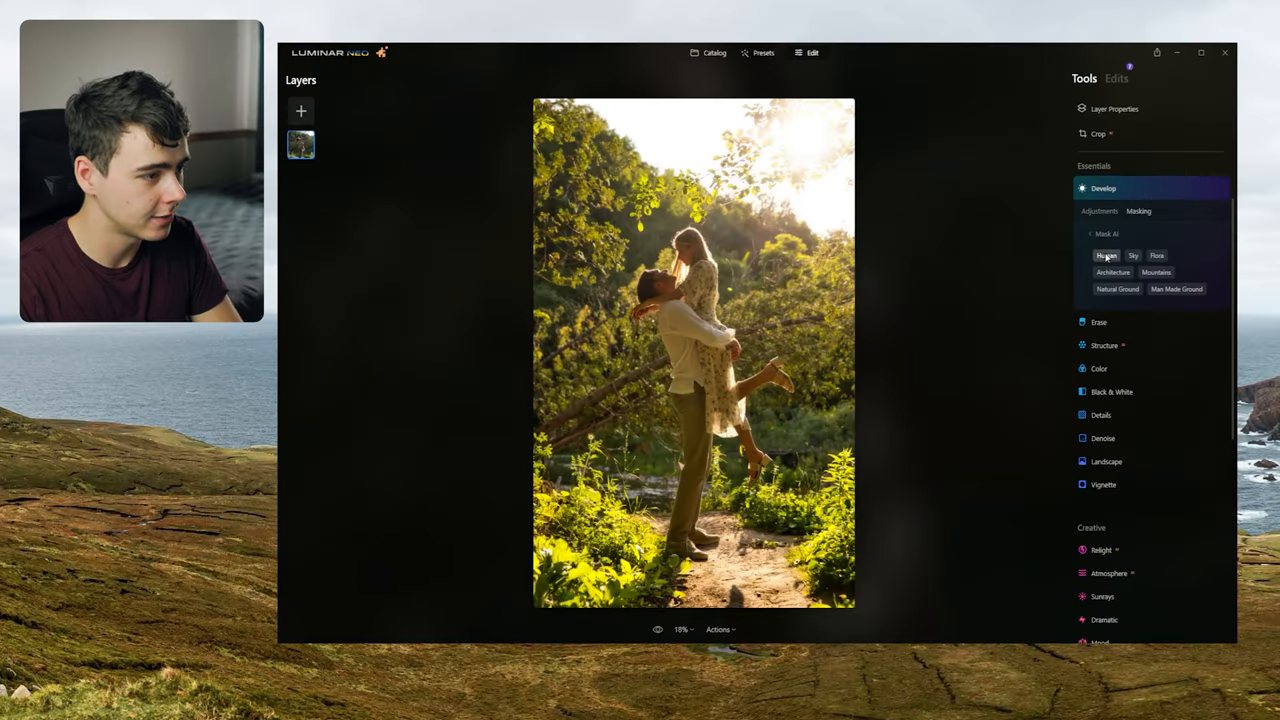
# Mask Develop to AI Human and set Exposure 0.13, Shadows -2, Highlights 95
pyautogui.click(1106, 255)
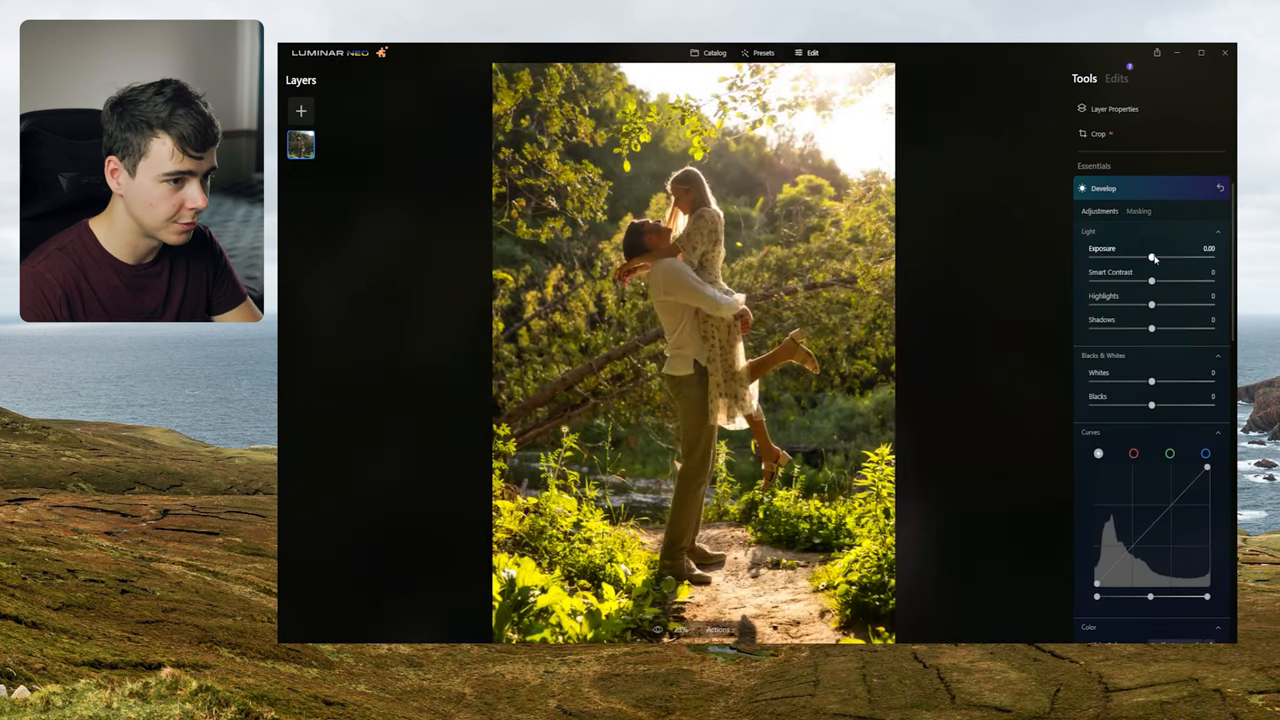
pyautogui.moveTo(1151, 328); pyautogui.dragTo(1195, 328)
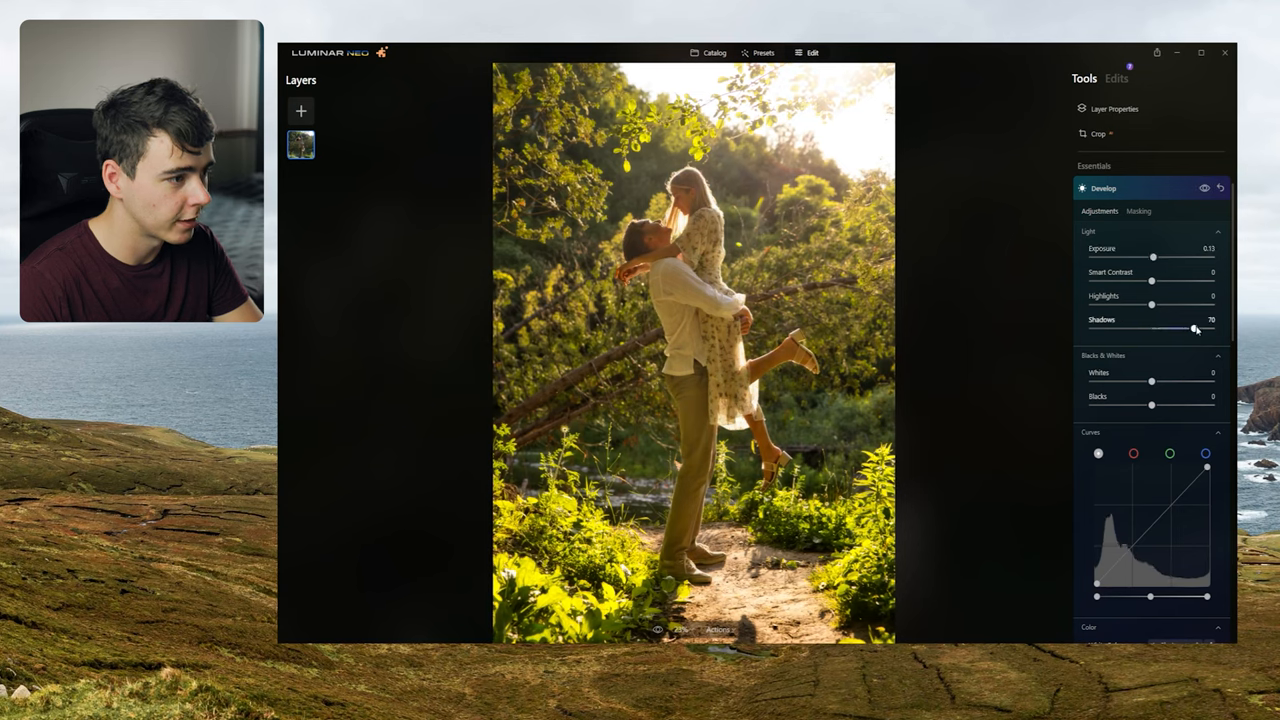
pyautogui.moveTo(1150, 305); pyautogui.dragTo(1182, 305)
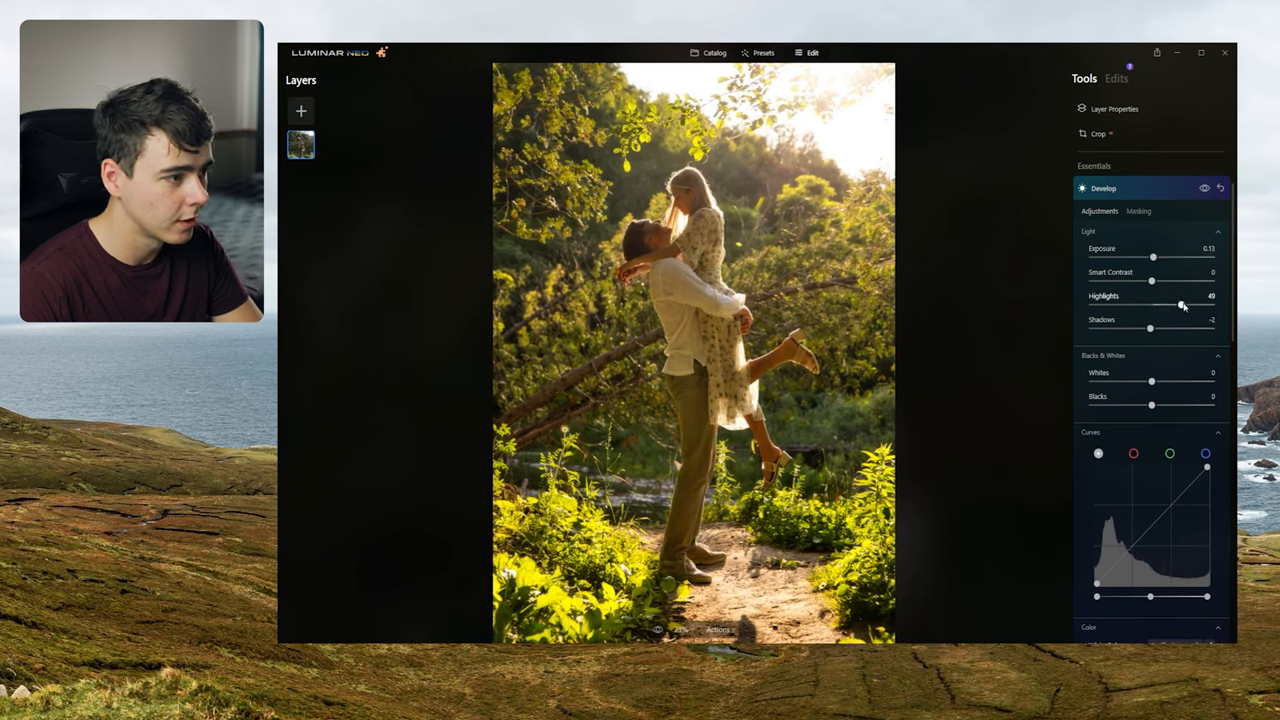
pyautogui.moveTo(1180, 304); pyautogui.dragTo(1207, 304)
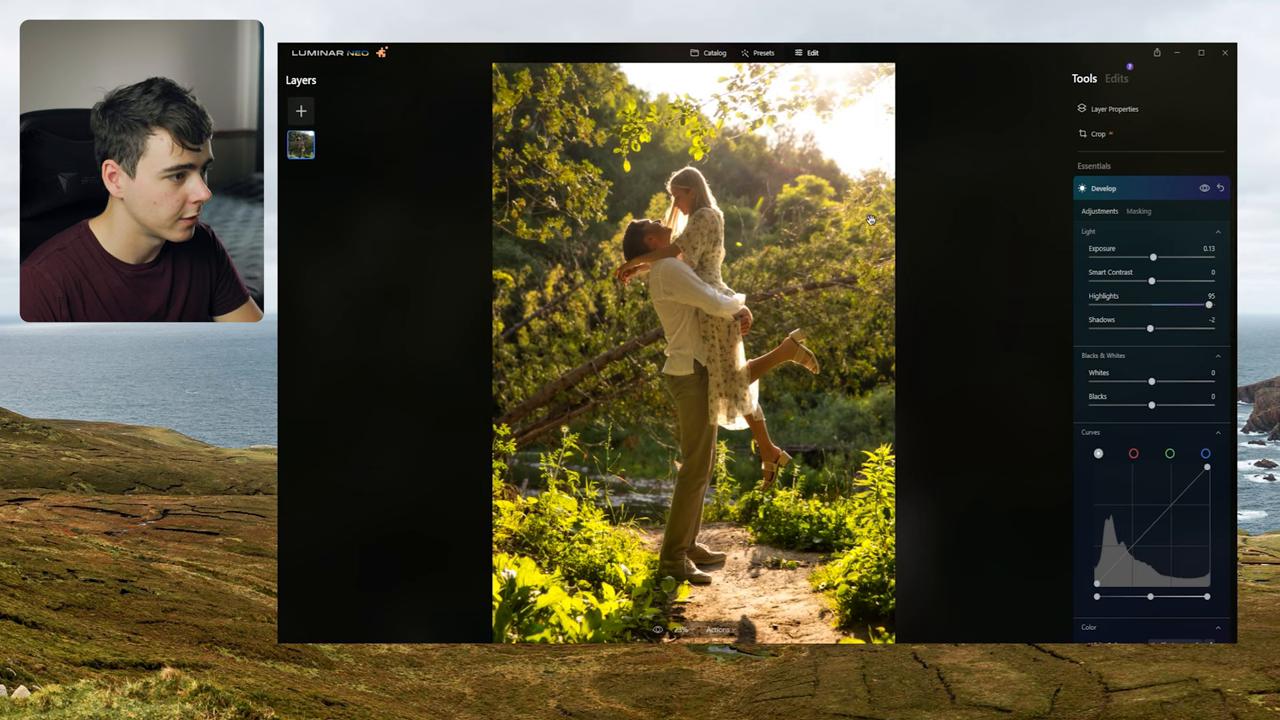